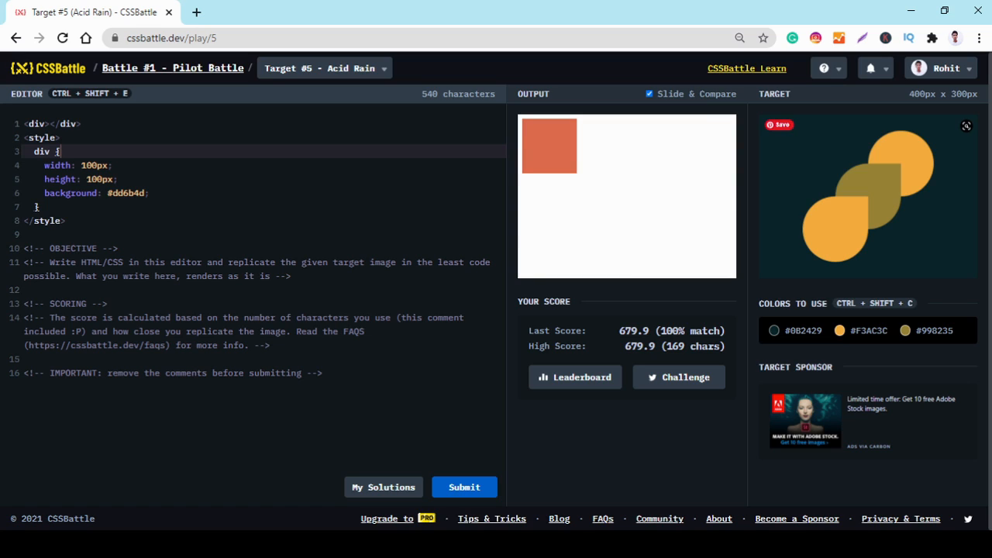
Clear the starter code from the editor so the preview is blank.
click(59, 152)
text(<>)
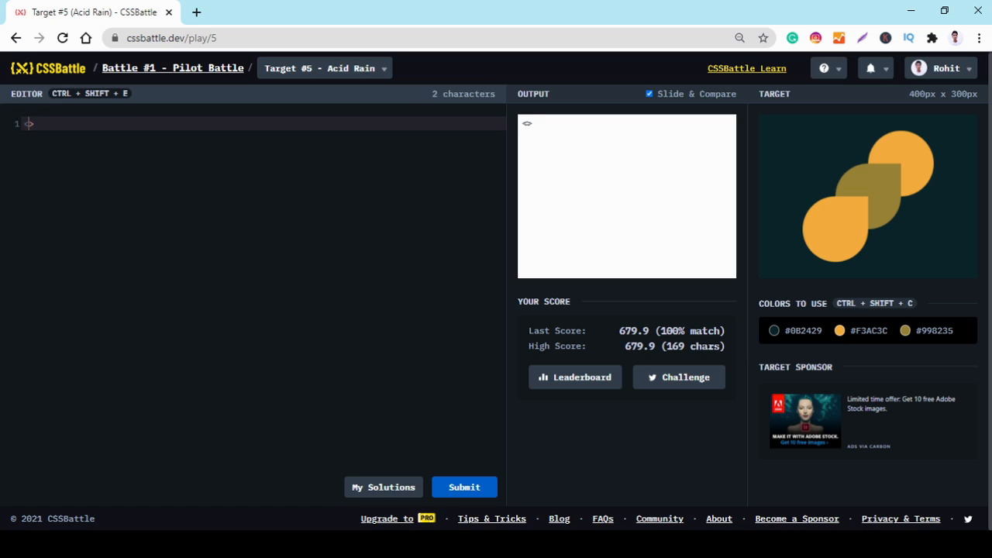
Write two empty <div></div> elements in the HTML.
text(div><)
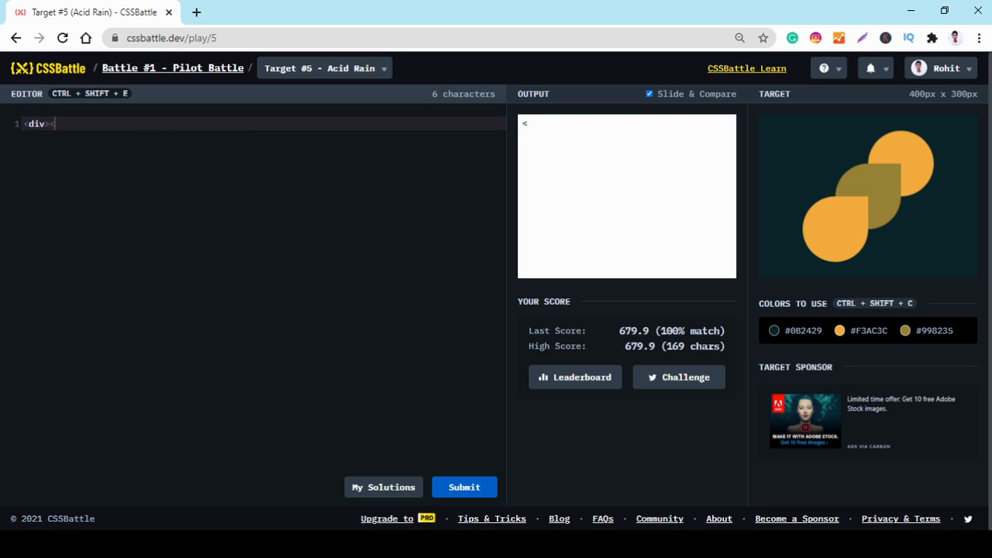
text(/div>)
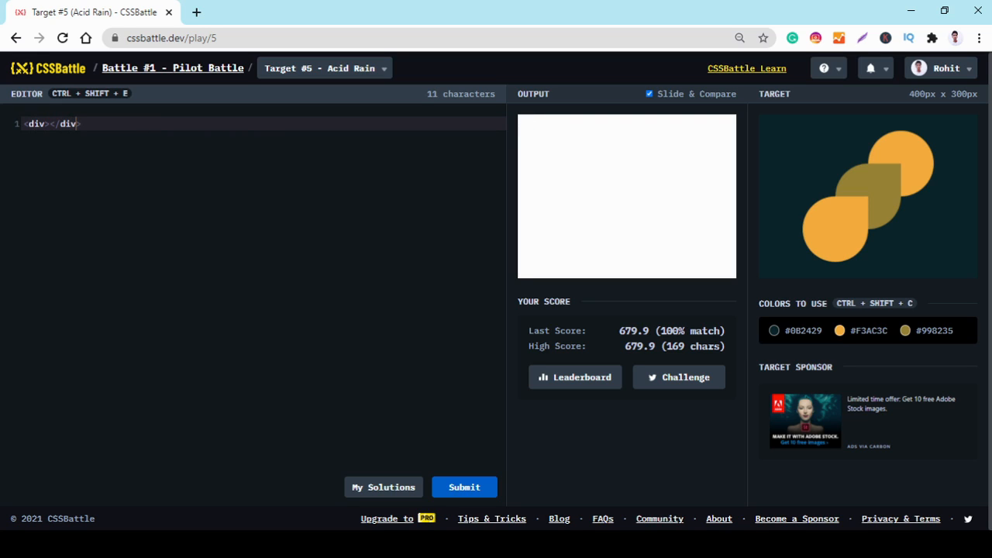
triple_click(50, 125)
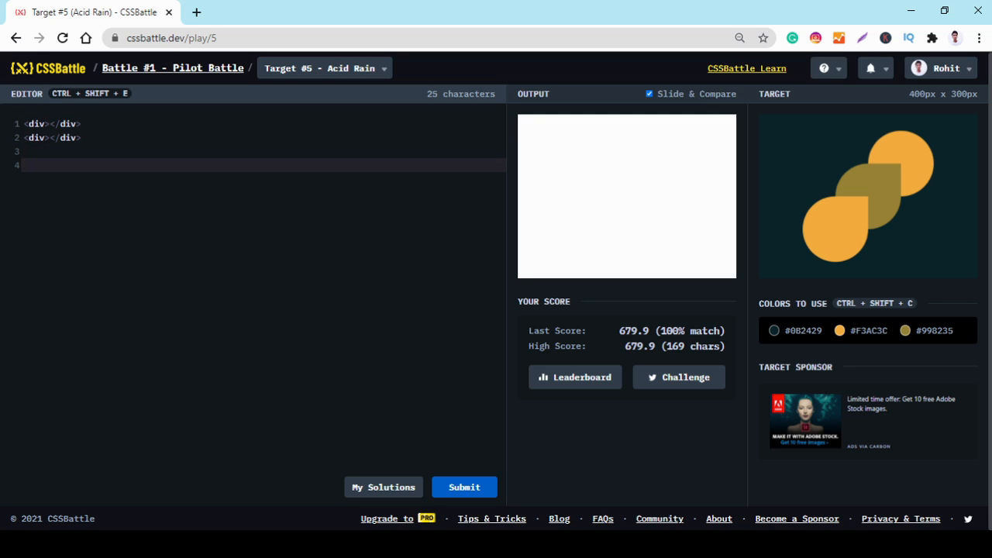
text(<>)
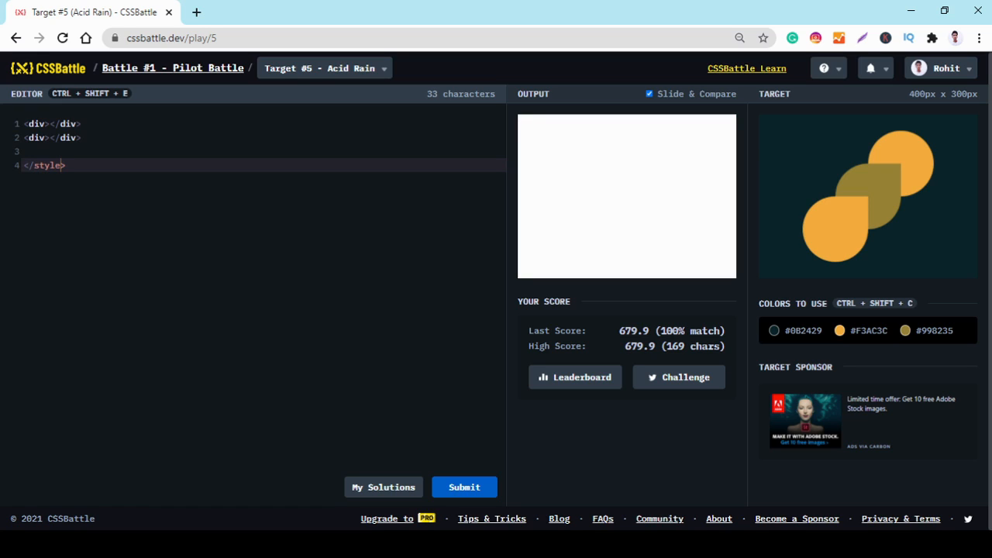
text(<>)
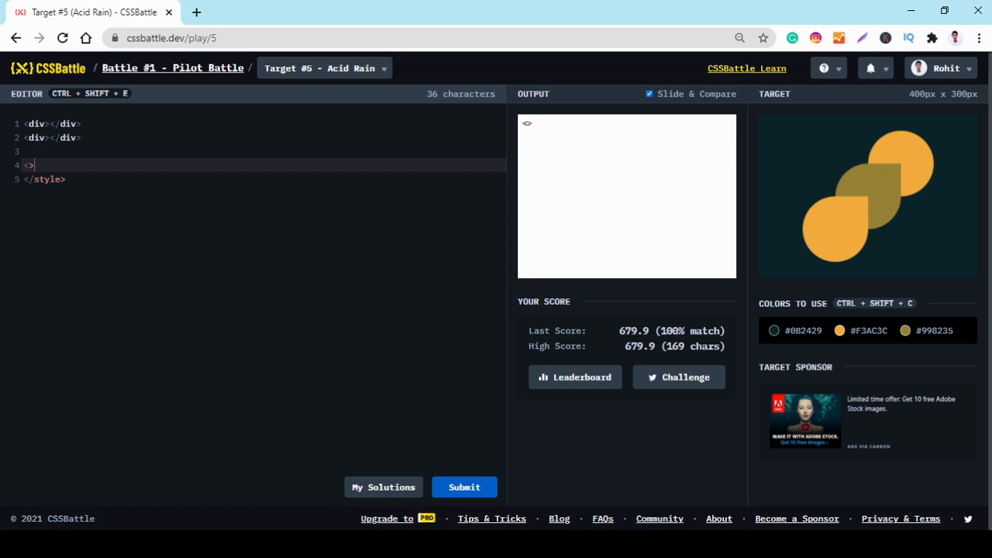
Add a <style> block with a * rule setting background:#082429 for a dark teal canvas.
text(style)
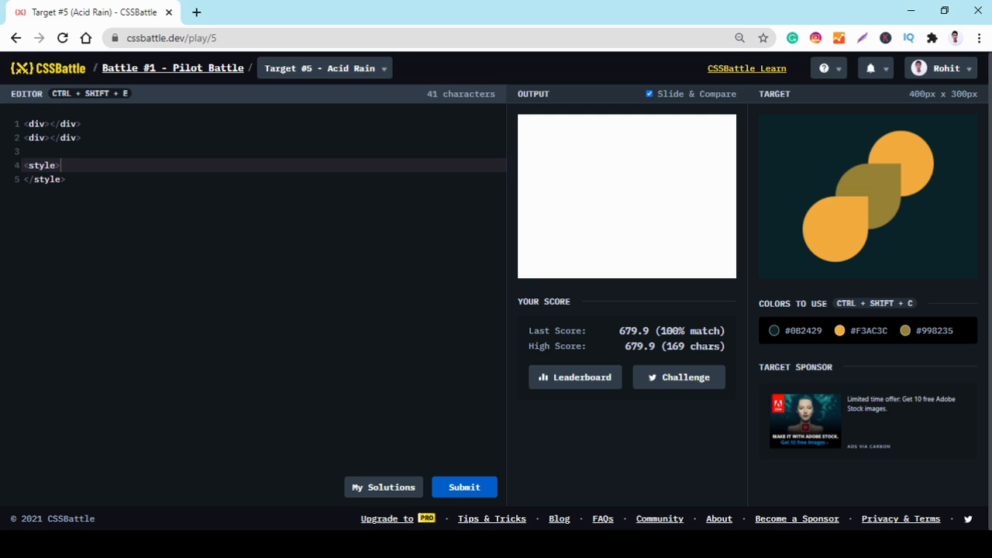
key(Enter)
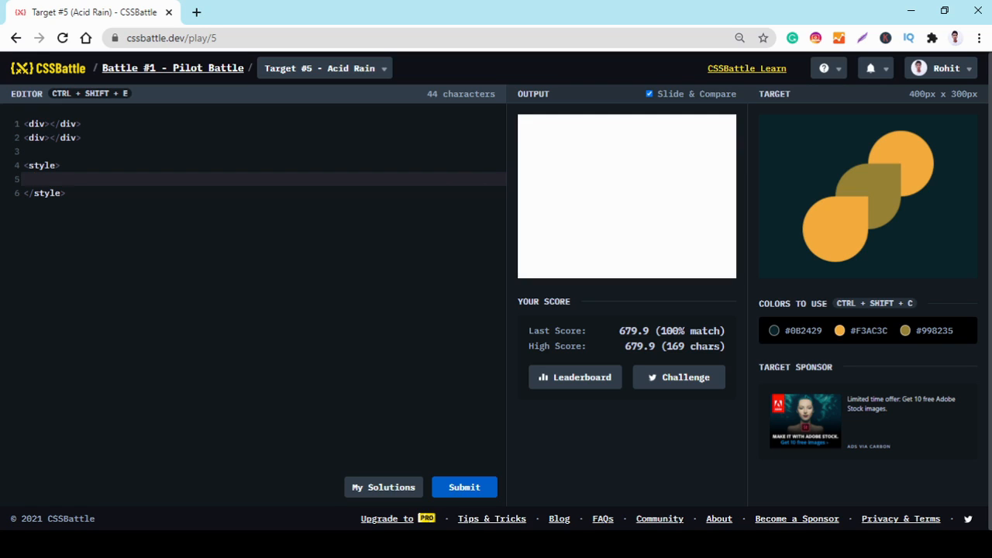
text(*{)
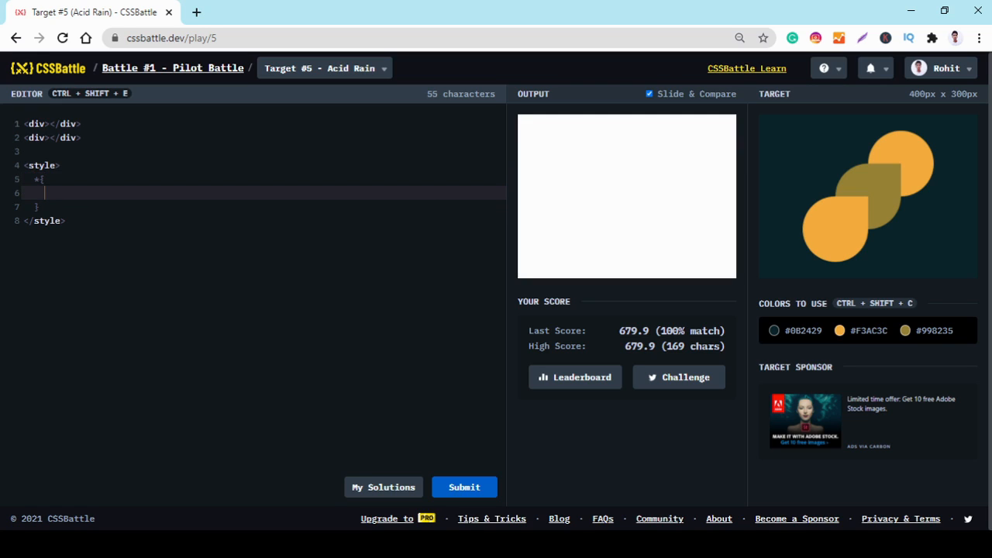
text(background)
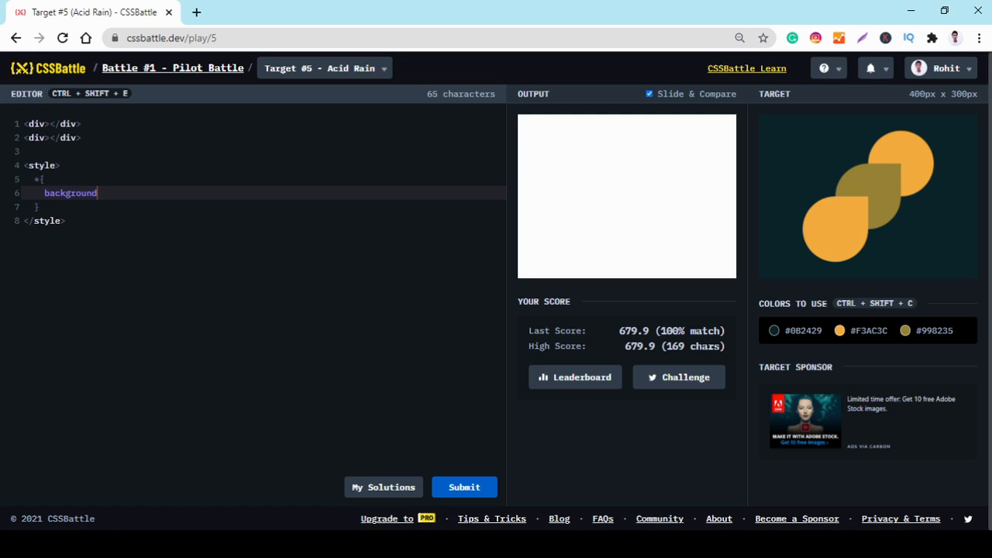
text(:#0B2429;)
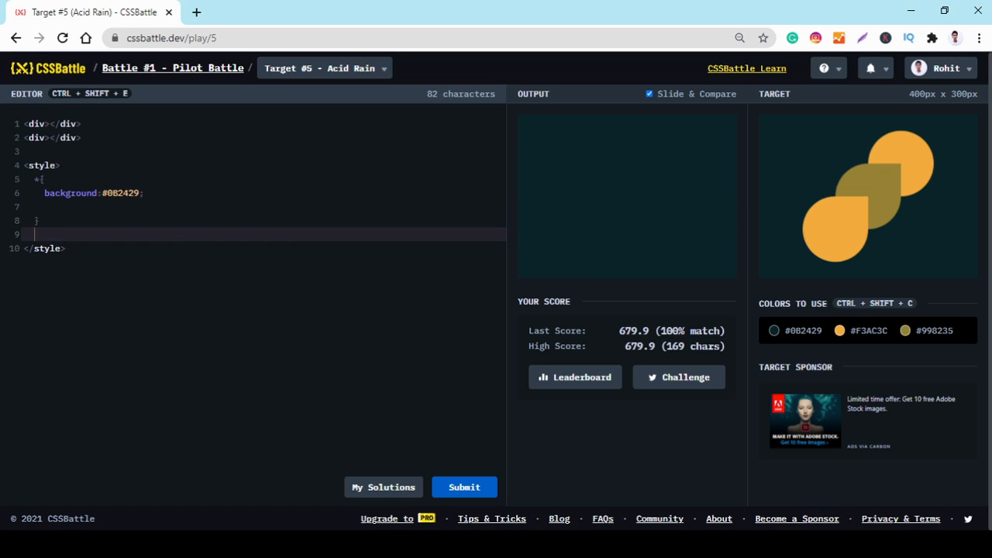
Add a div rule with height:120px and width:120px, and begin a border property.
text(div)
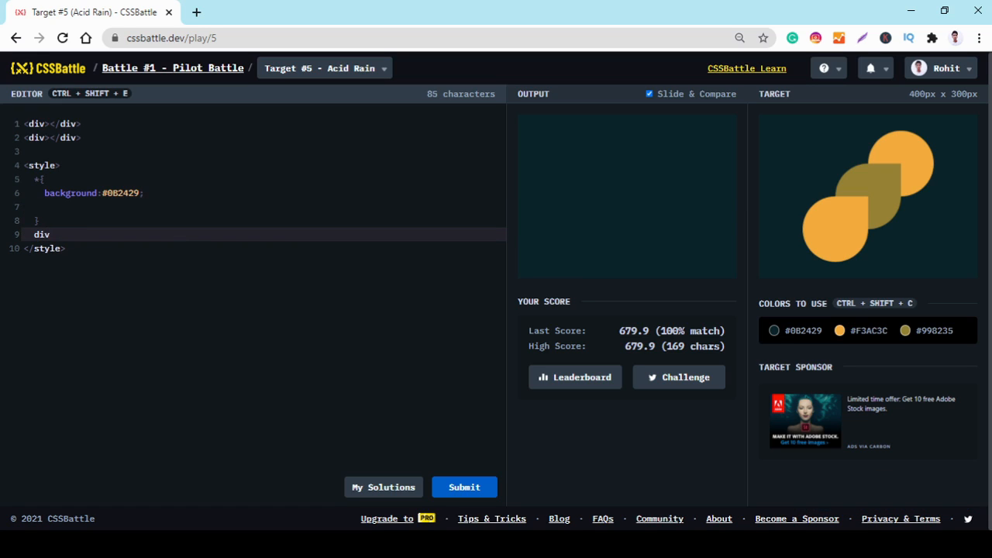
text({)
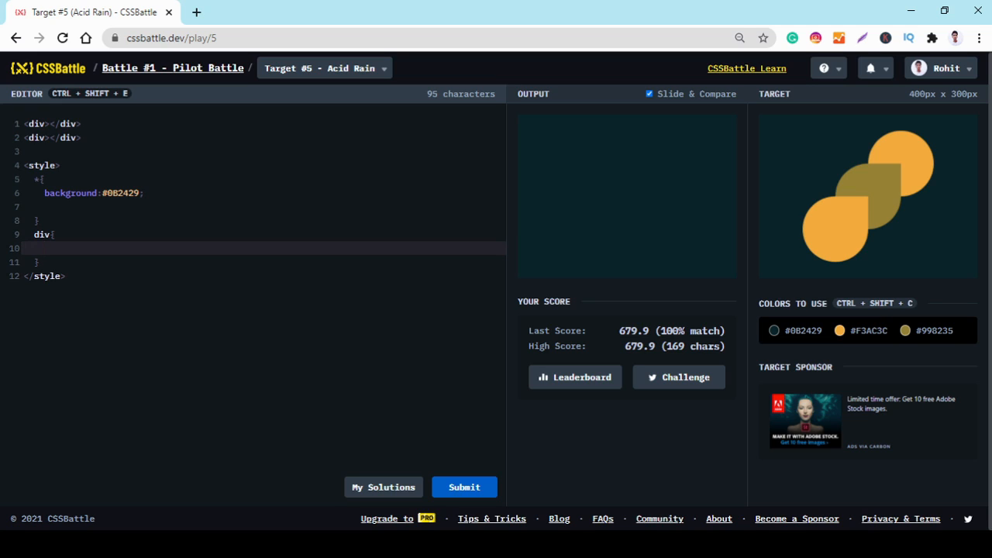
text(hei)
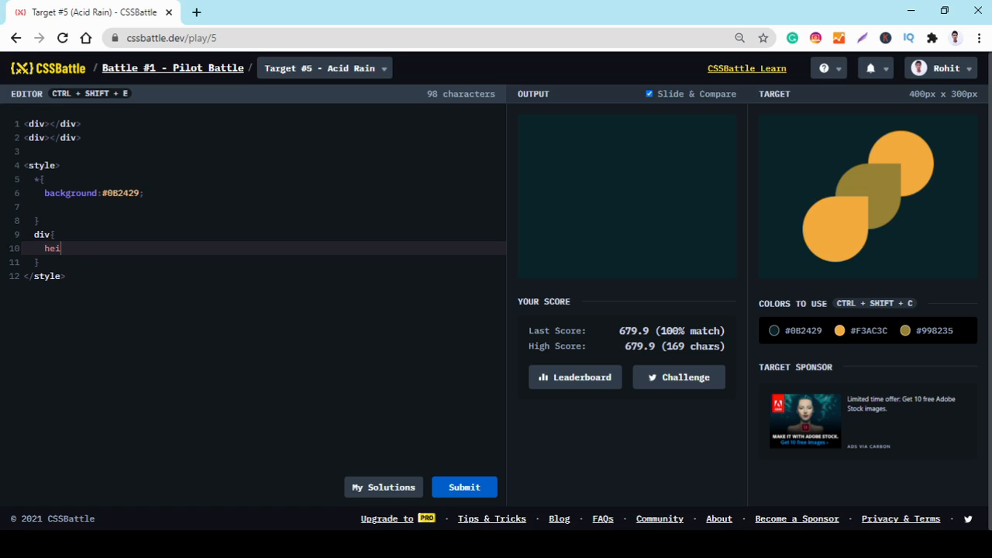
text(ght)
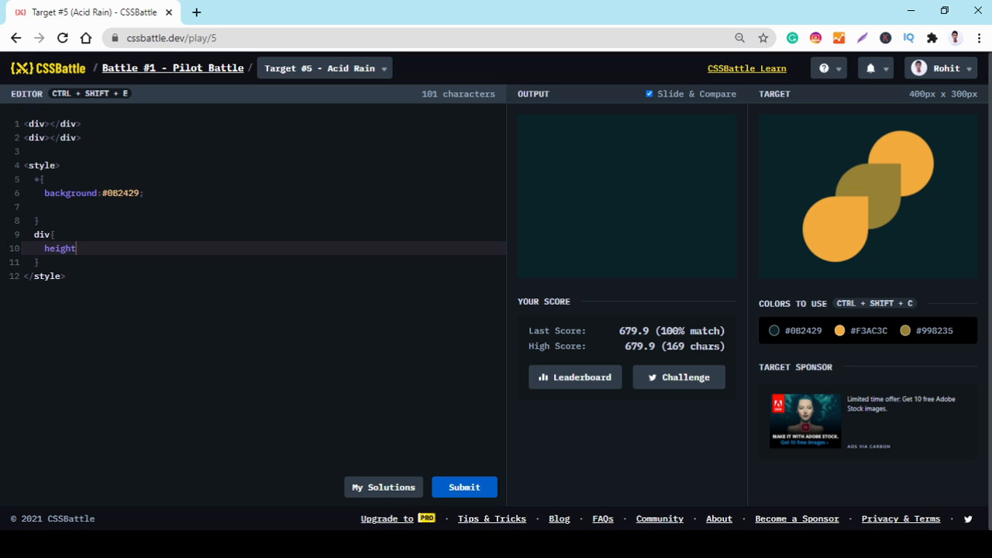
text(:)
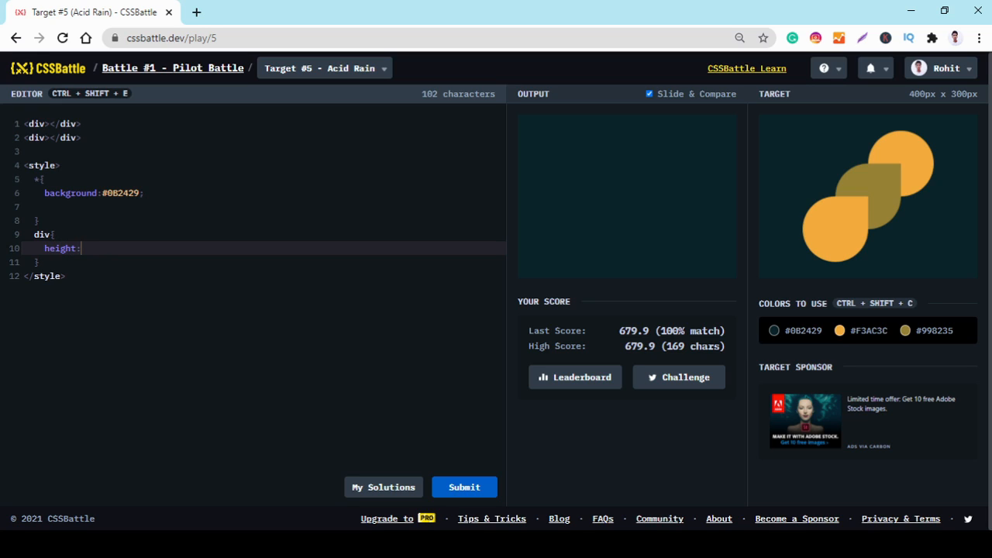
text(120)
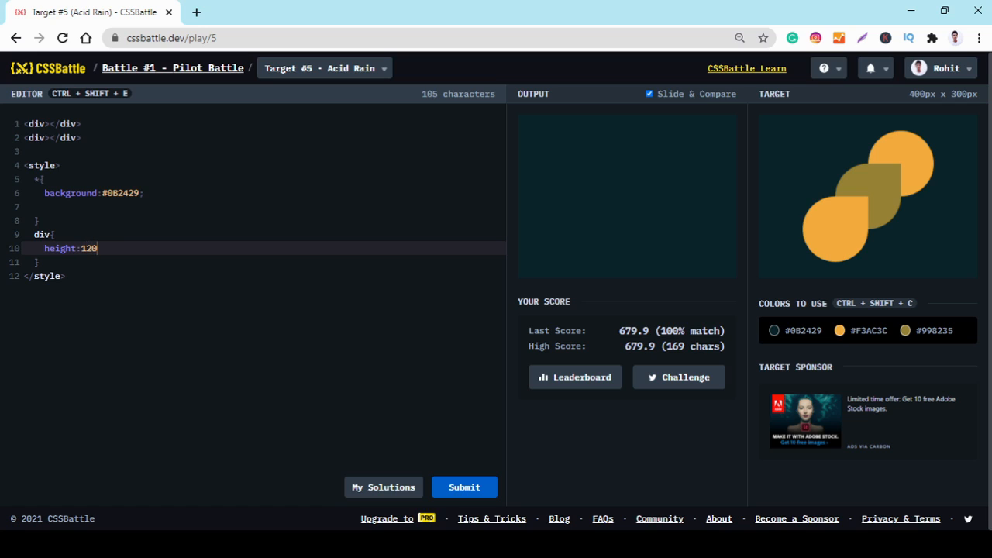
text(px;)
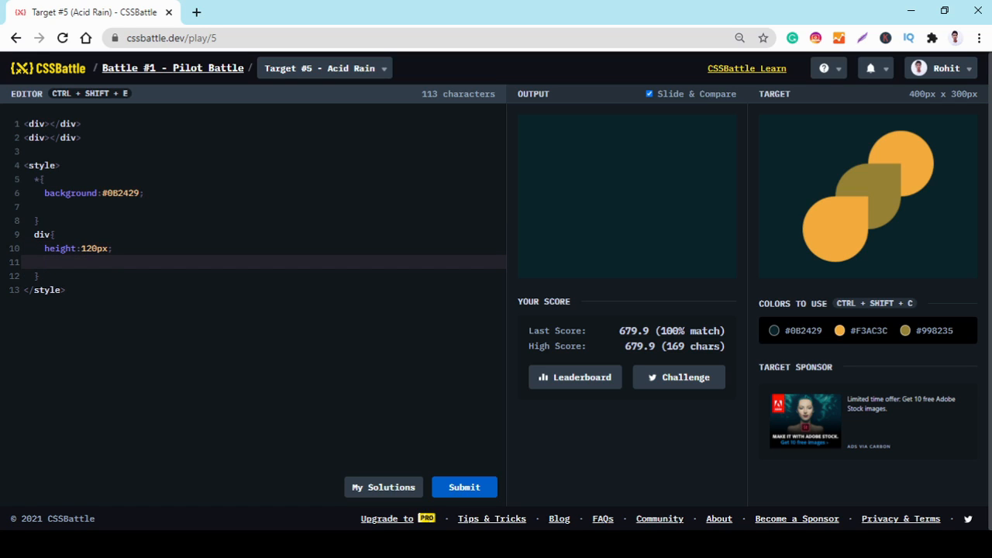
text(width)
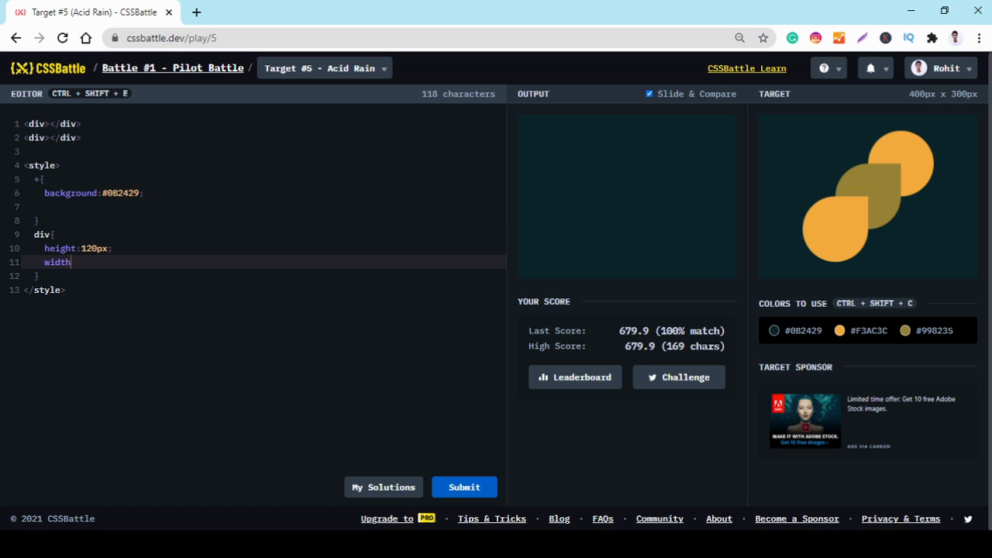
text(:12)
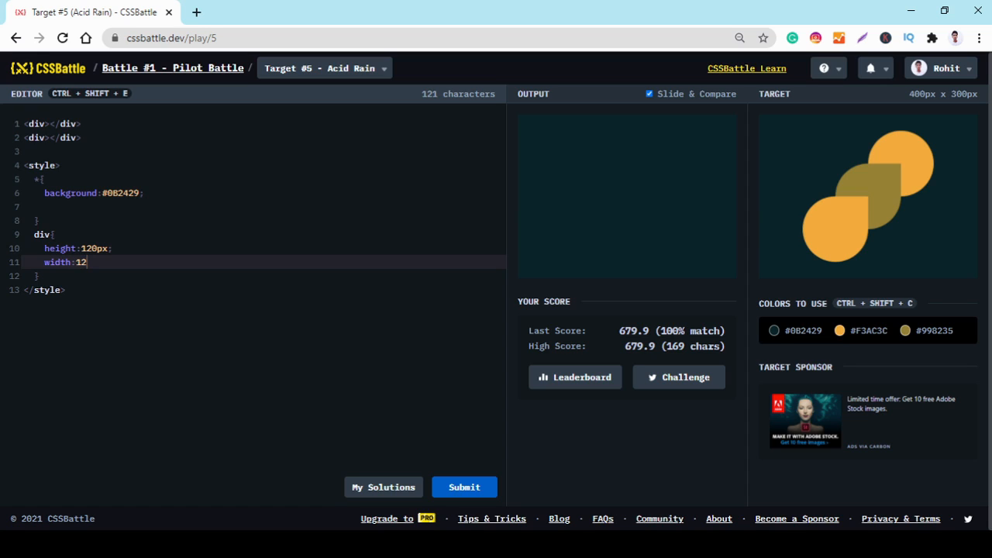
text(0px;)
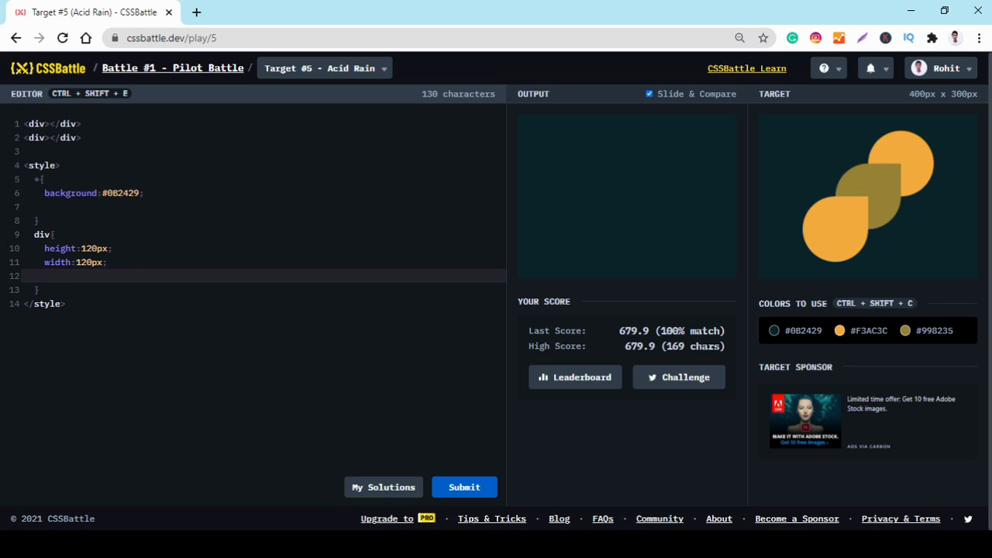
text(border)
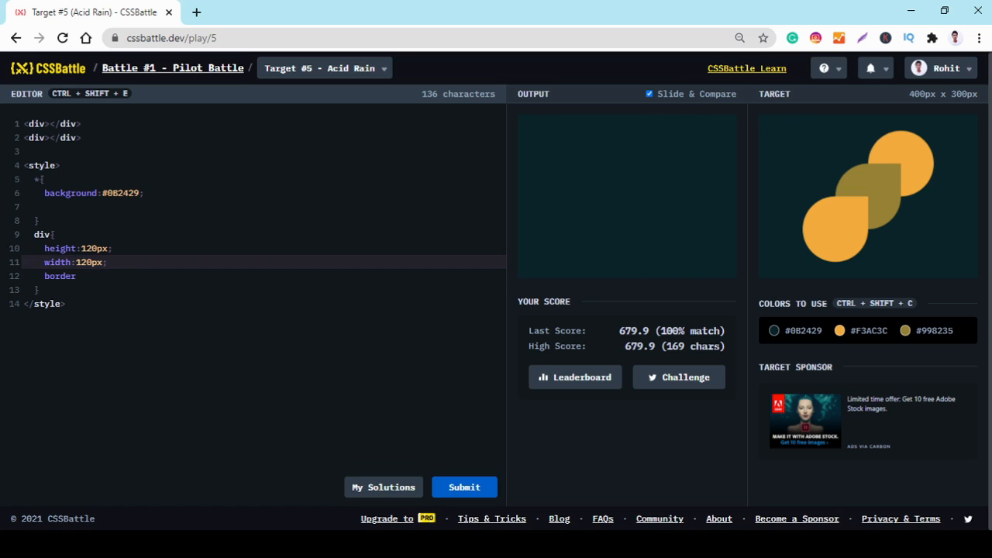
Give the div rule the orange background colour #F3AC3C.
text(ba)
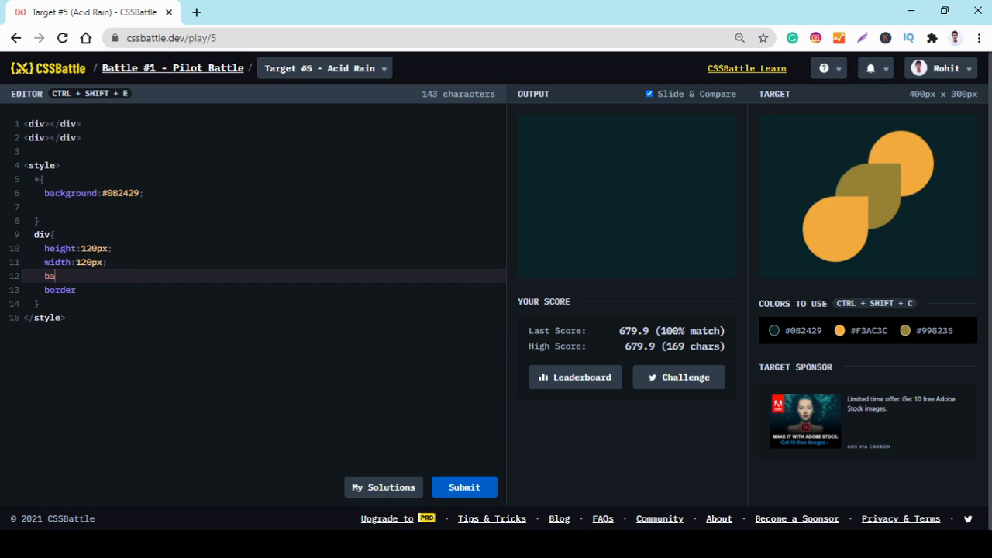
text(cg)
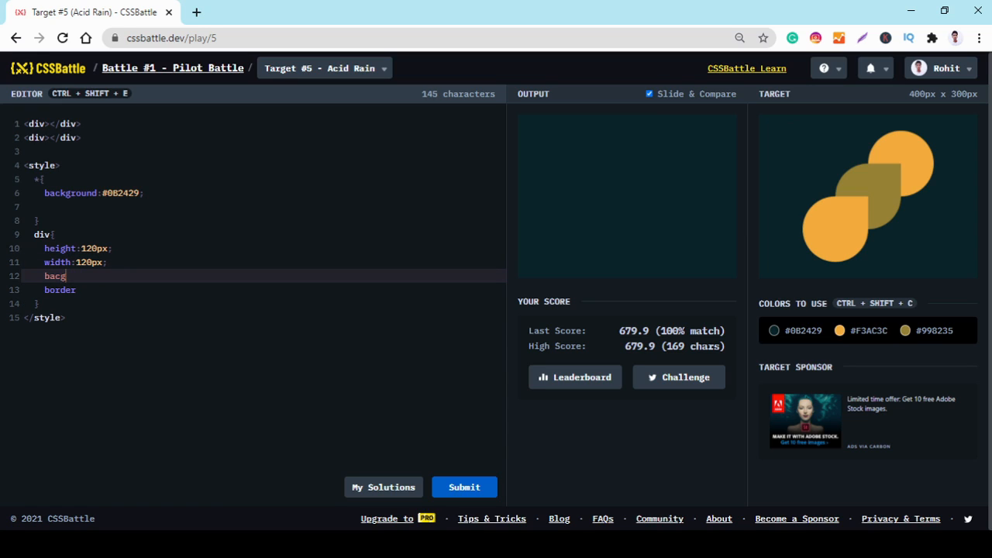
text(round:)
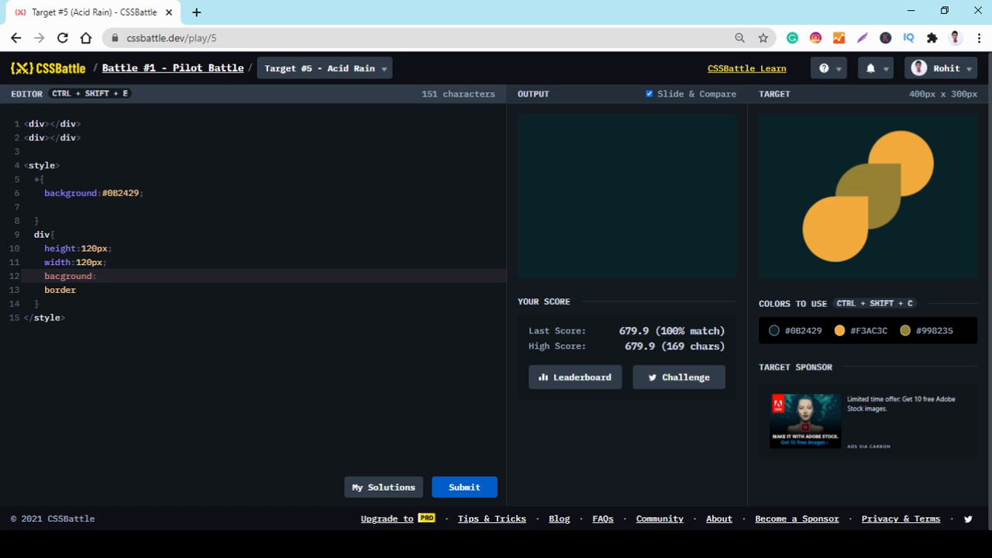
click(839, 330)
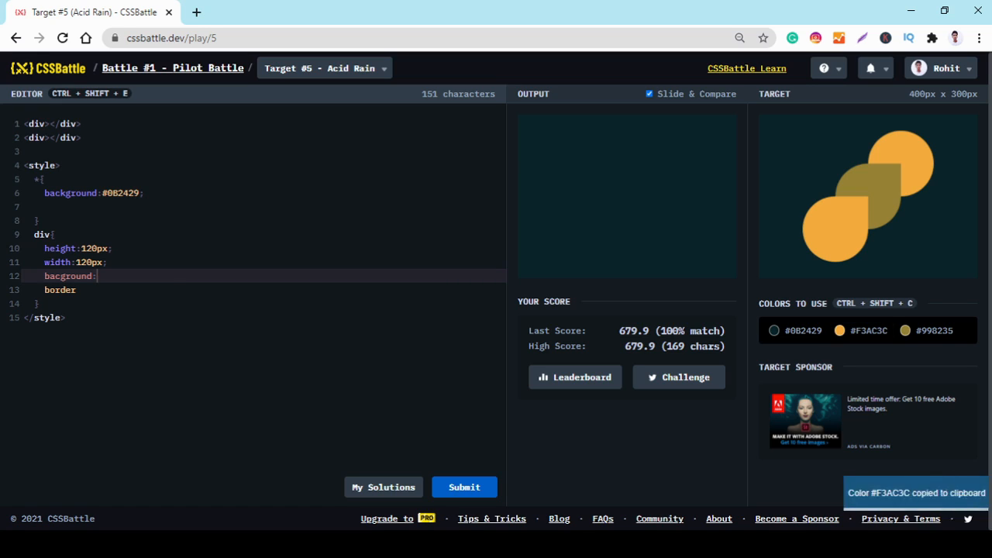
text(#F3AC3C;)
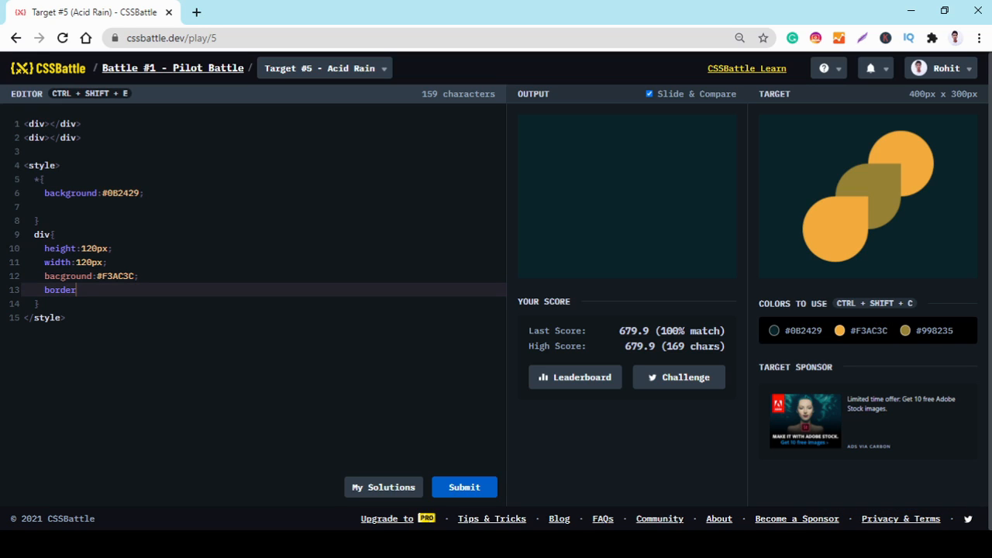
Set the div border-radius to 60px so both divs render as orange circles.
text(-radi)
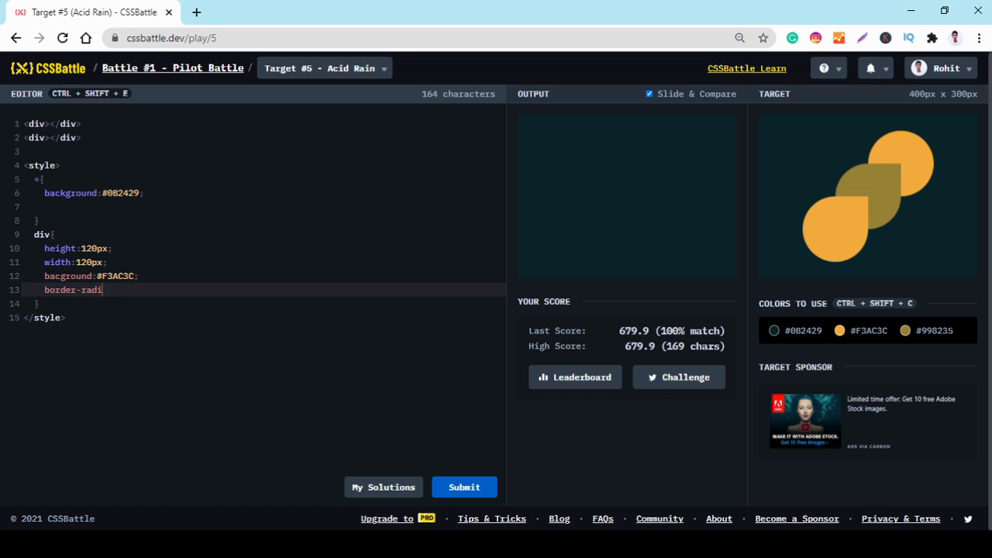
text(us:)
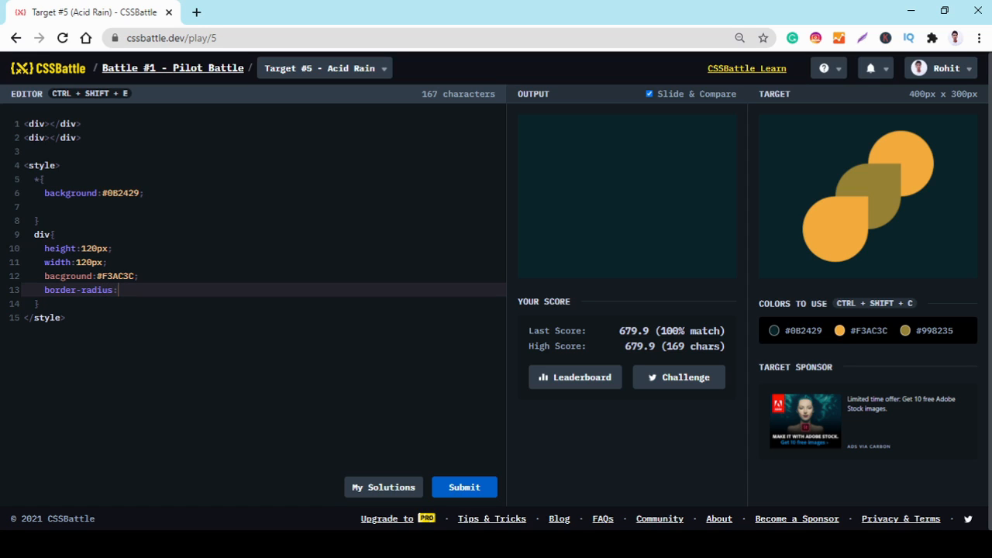
text(50)
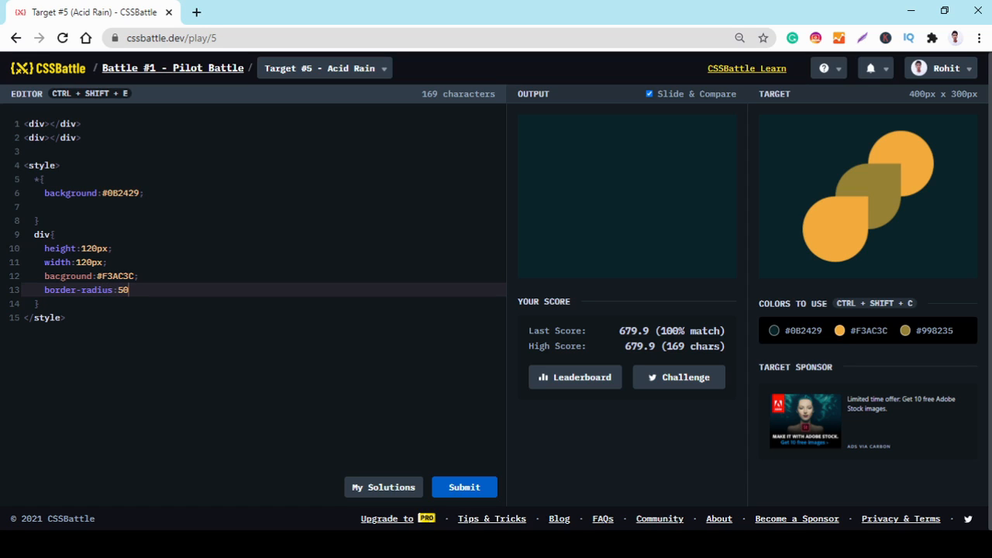
text(0)
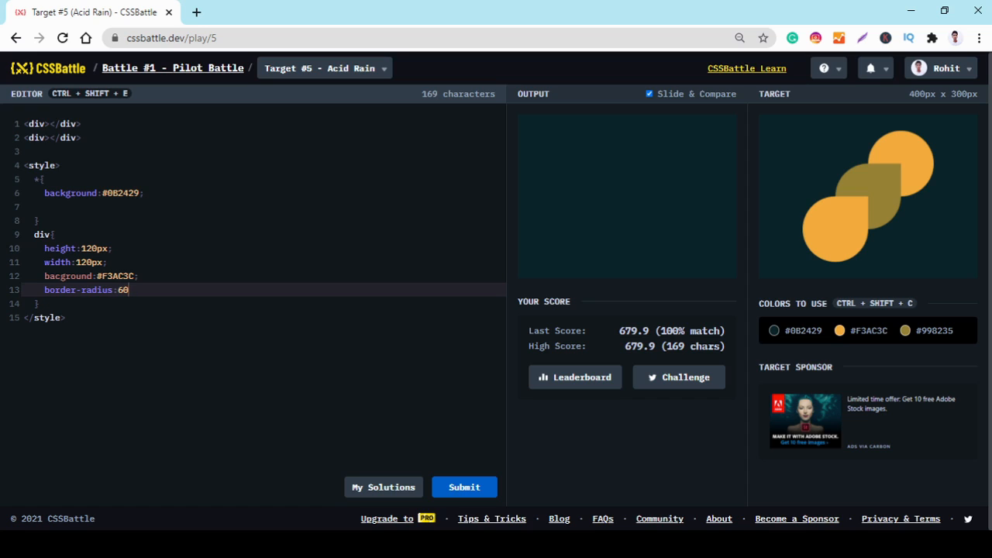
text(px;)
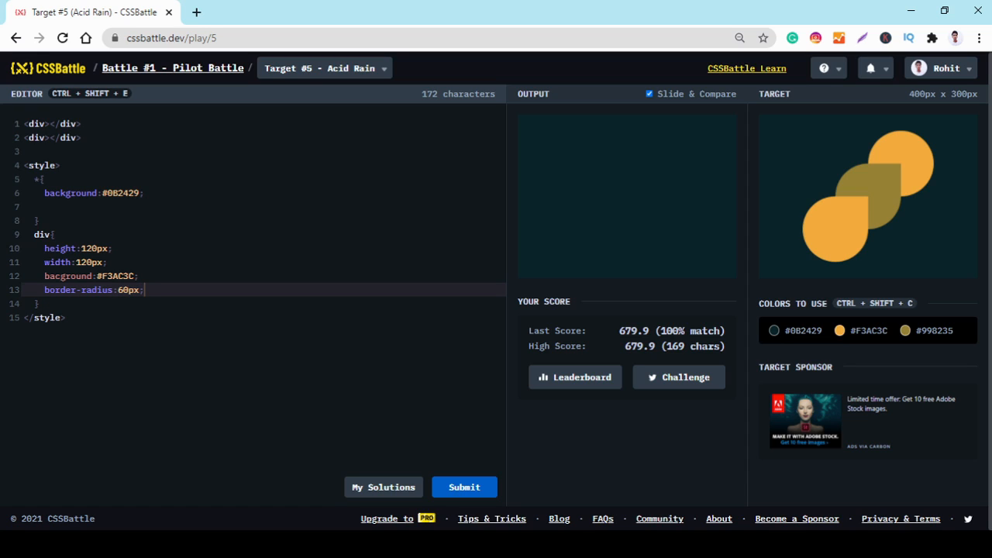
text(k)
key(enter)
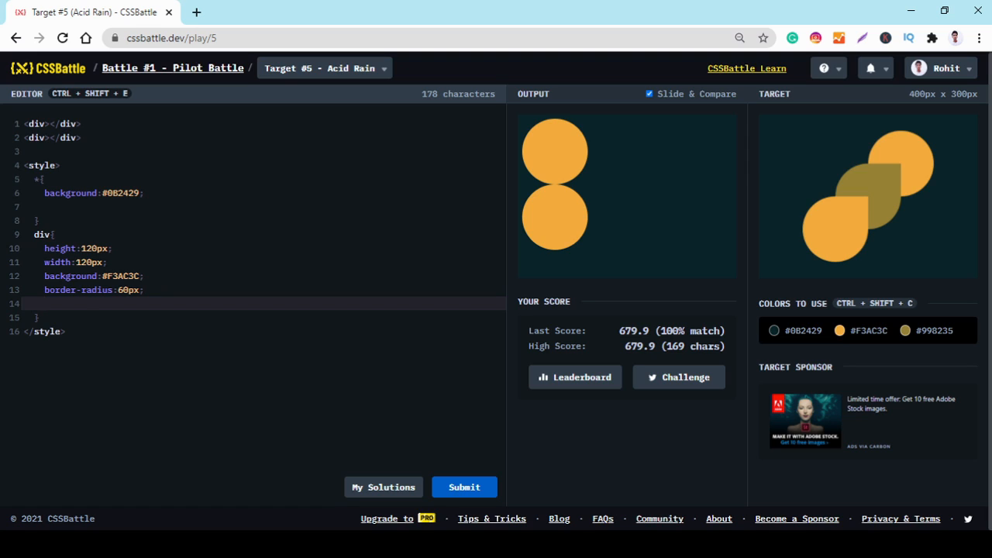
Position the circles with margin: 30px 190px in the div rule.
text(margin)
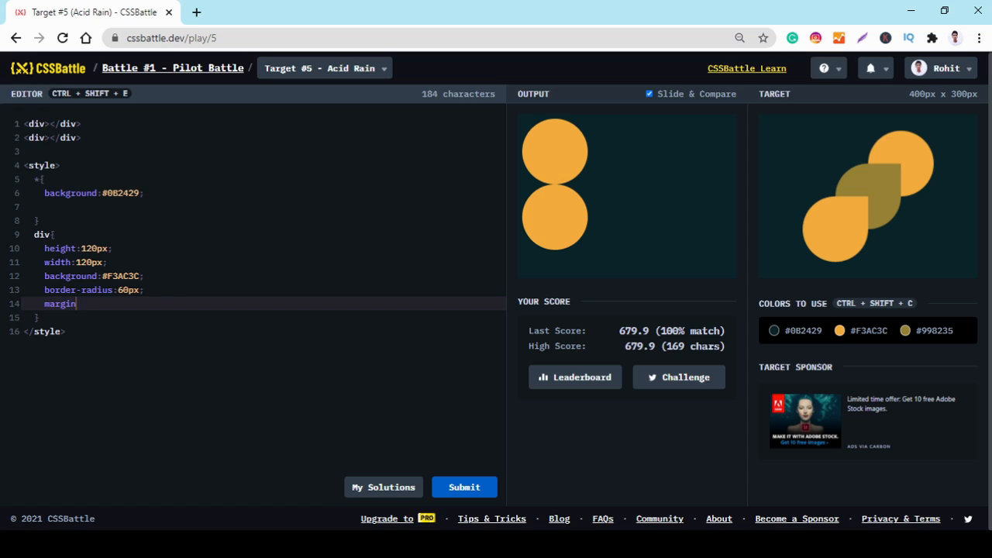
text(: 30px)
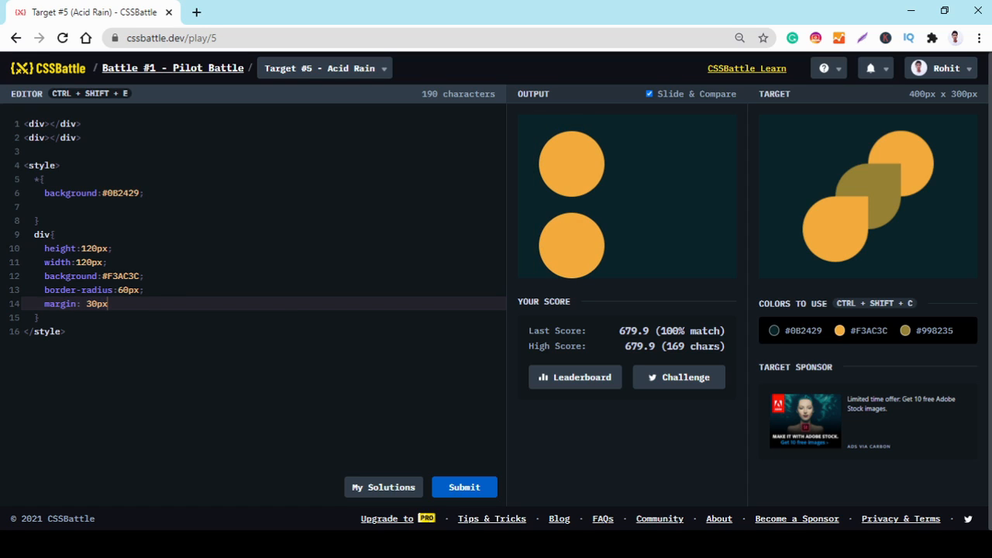
text(1)
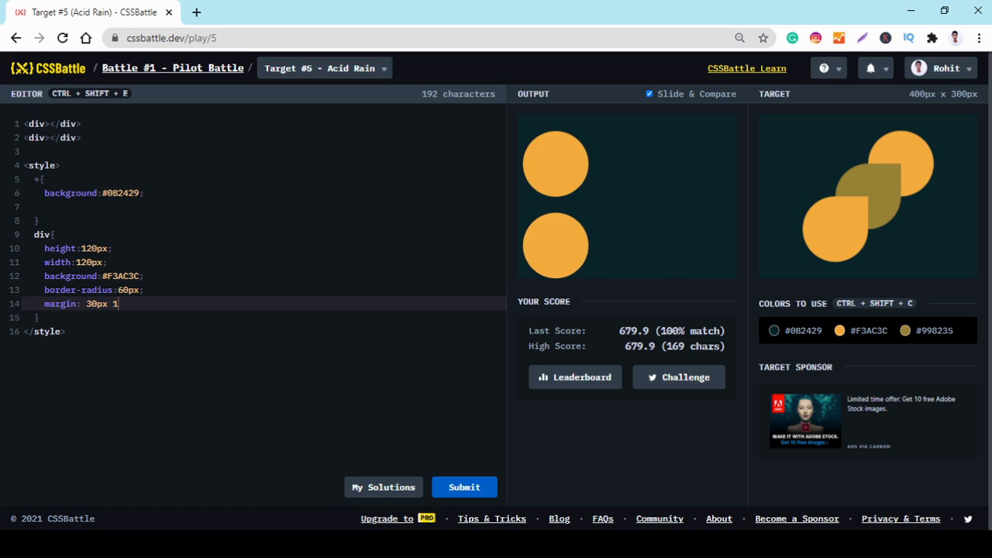
text(90px)
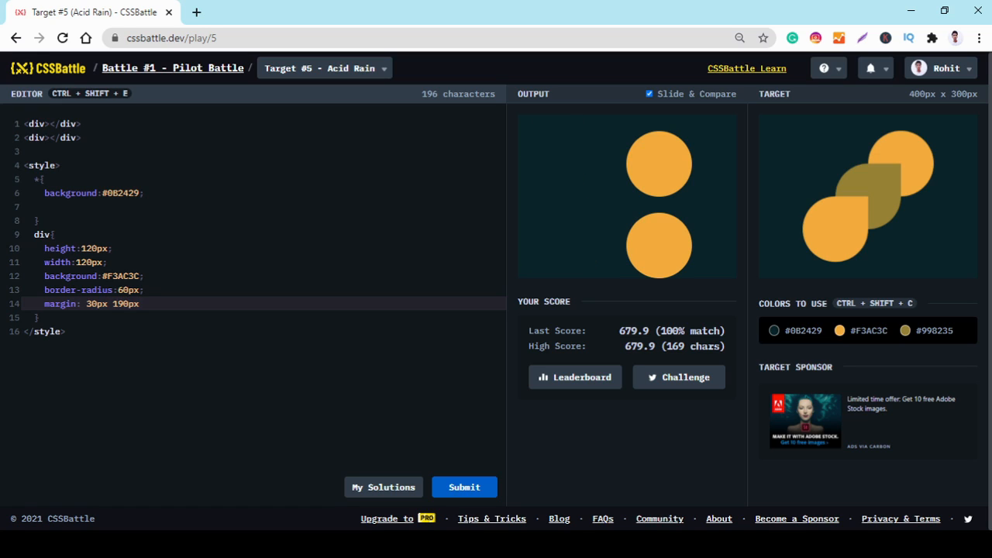
text(;)
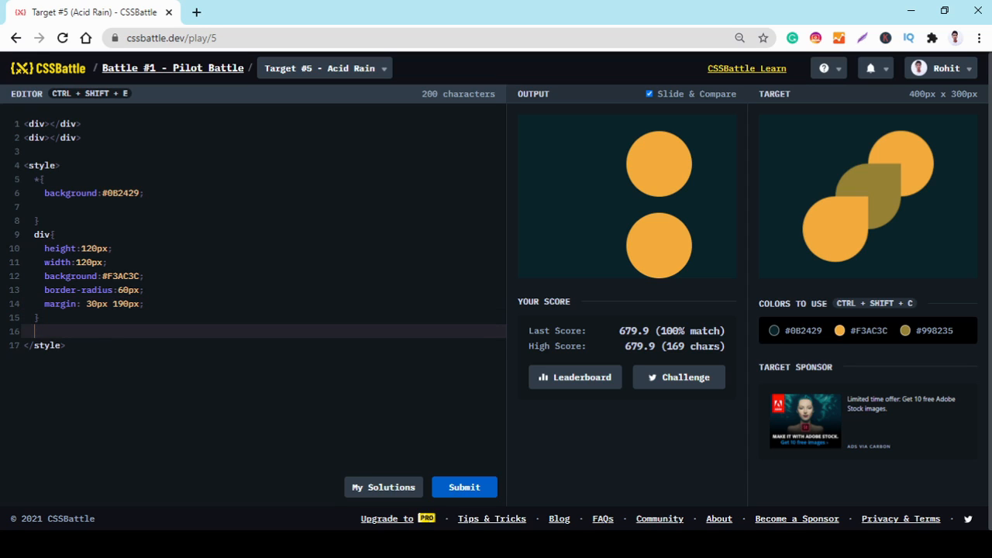
Start an empty div:nth-of-type(2) rule for the second circle.
text(di)
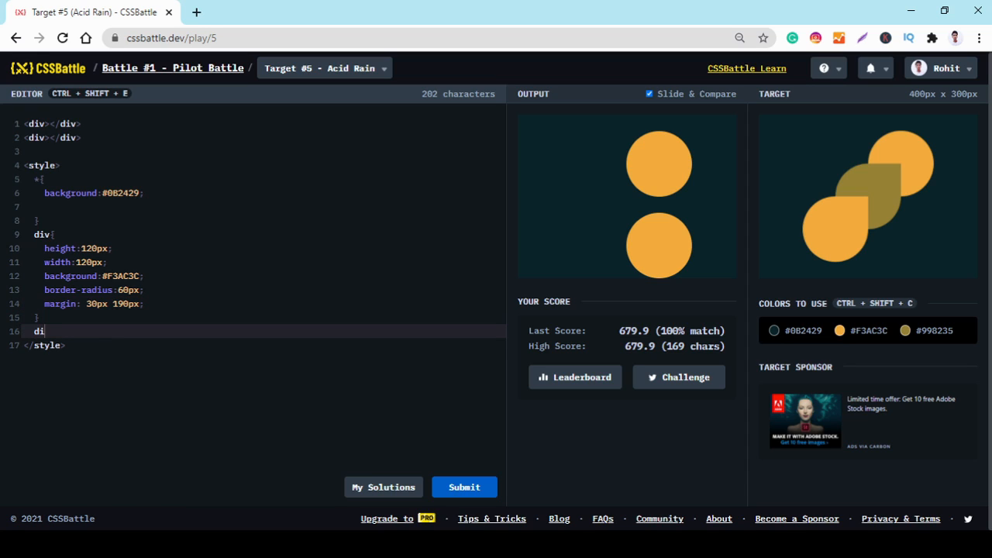
text(v:)
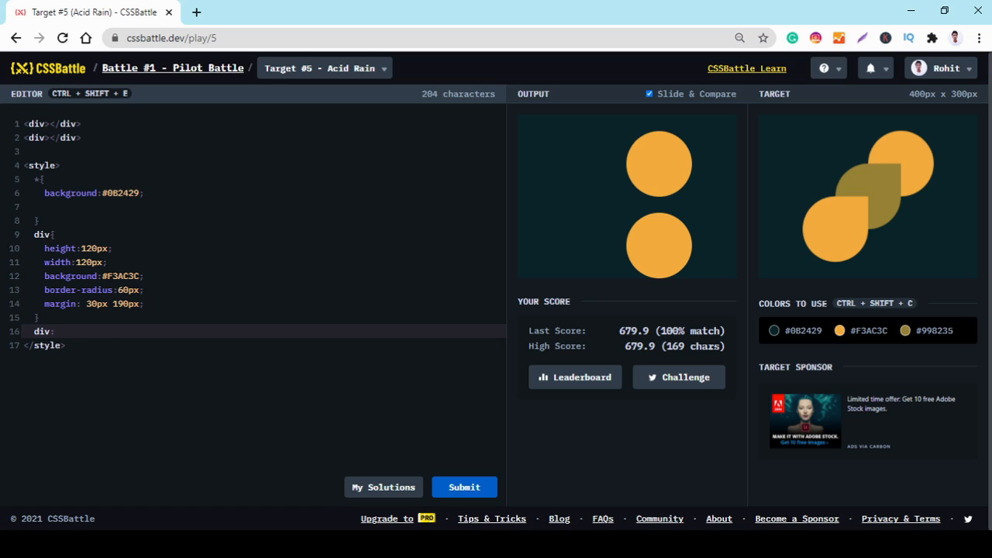
text(:nth)
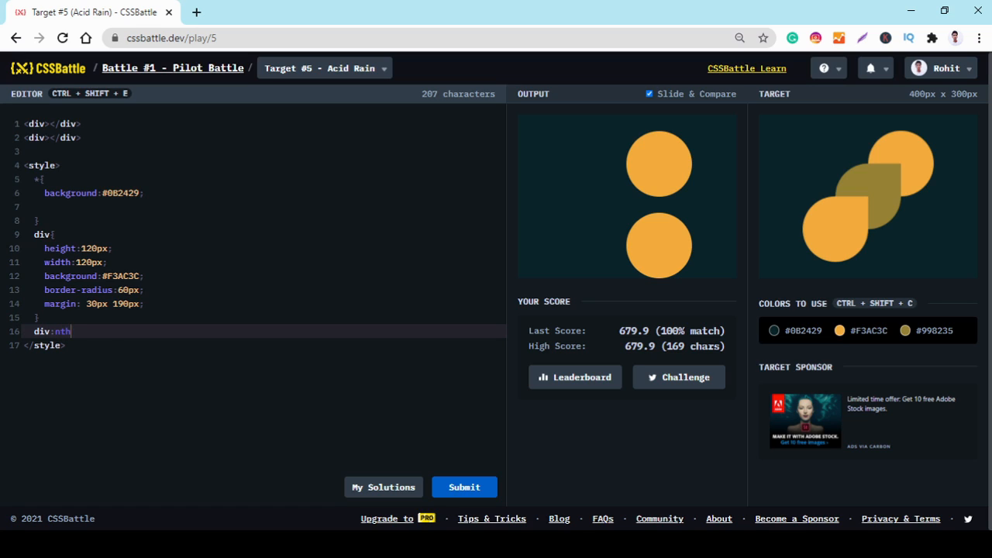
text(-of)
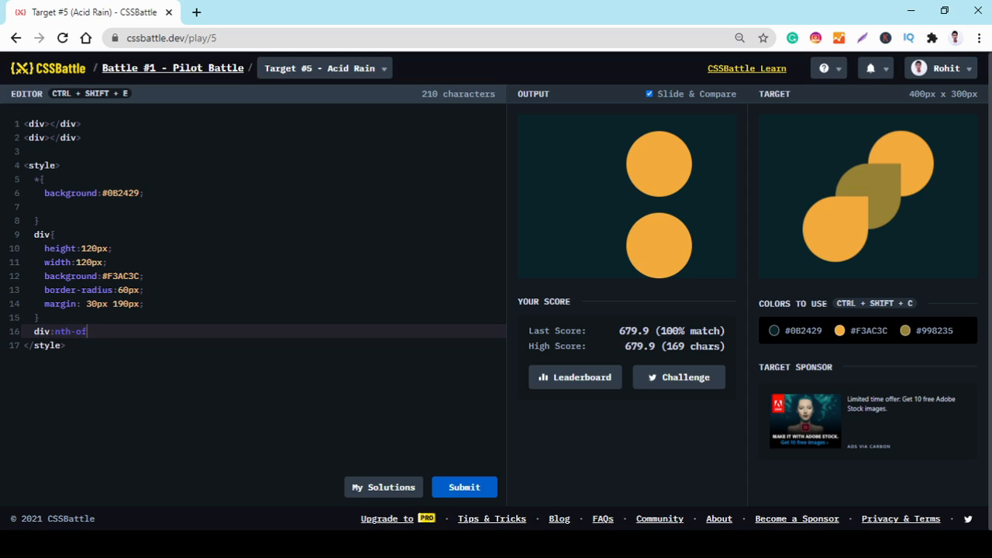
text(typ)
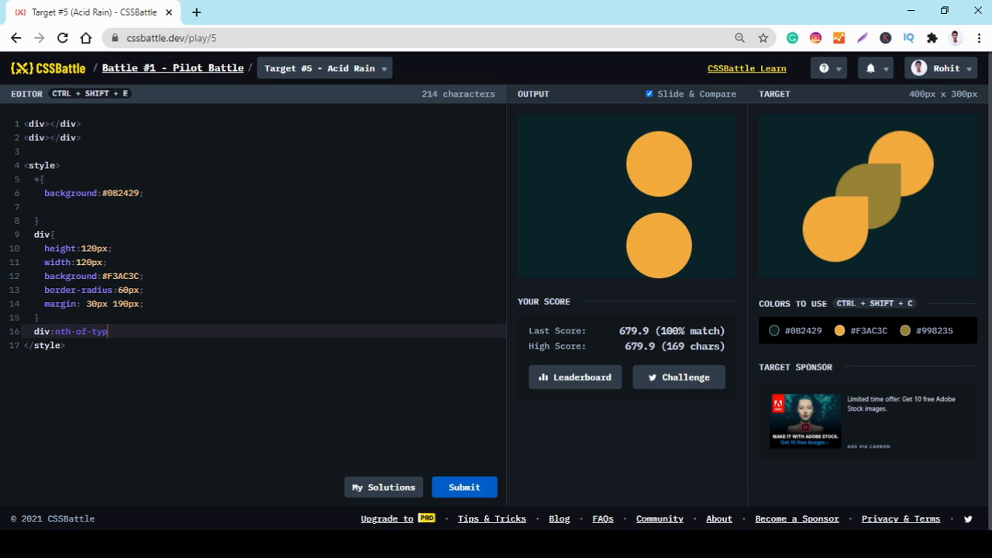
text(e)
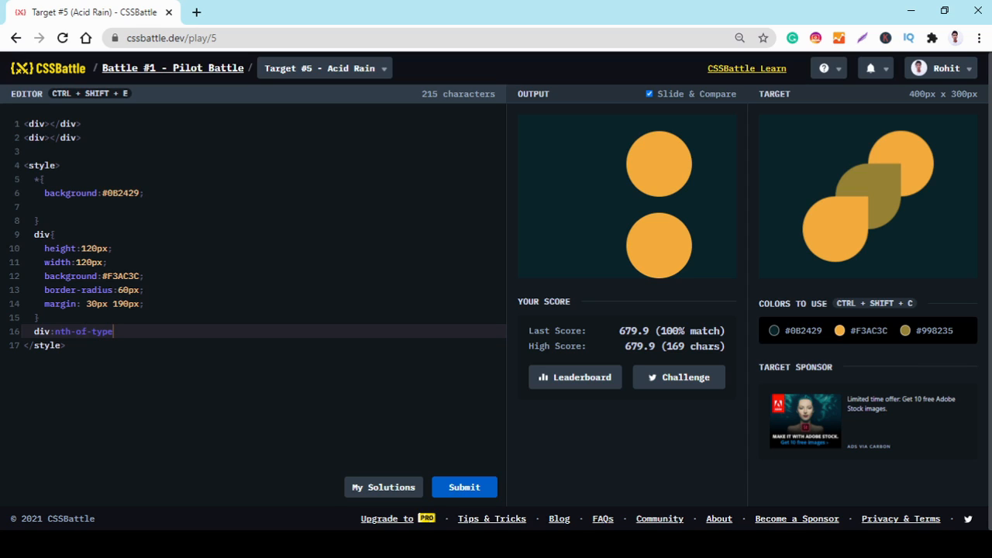
text(())
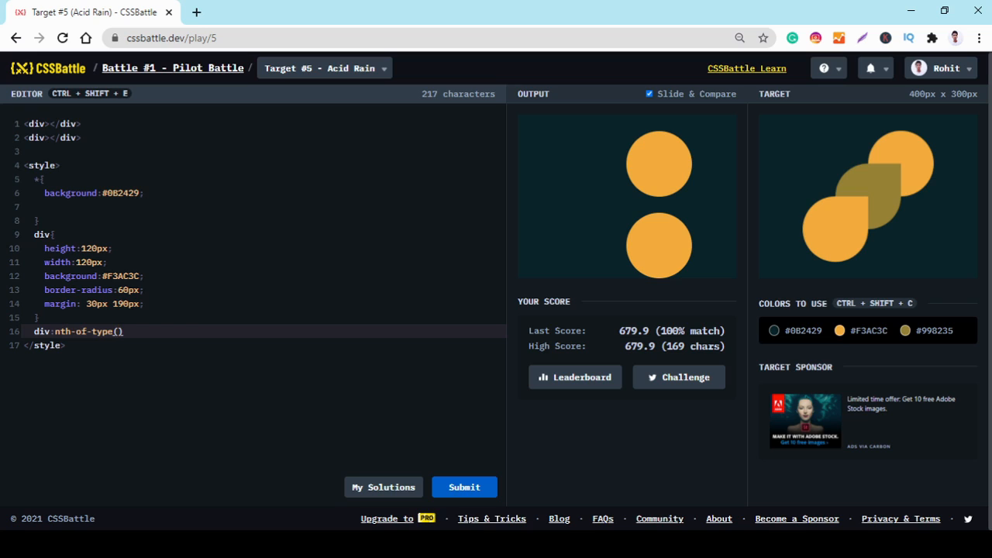
text(2)
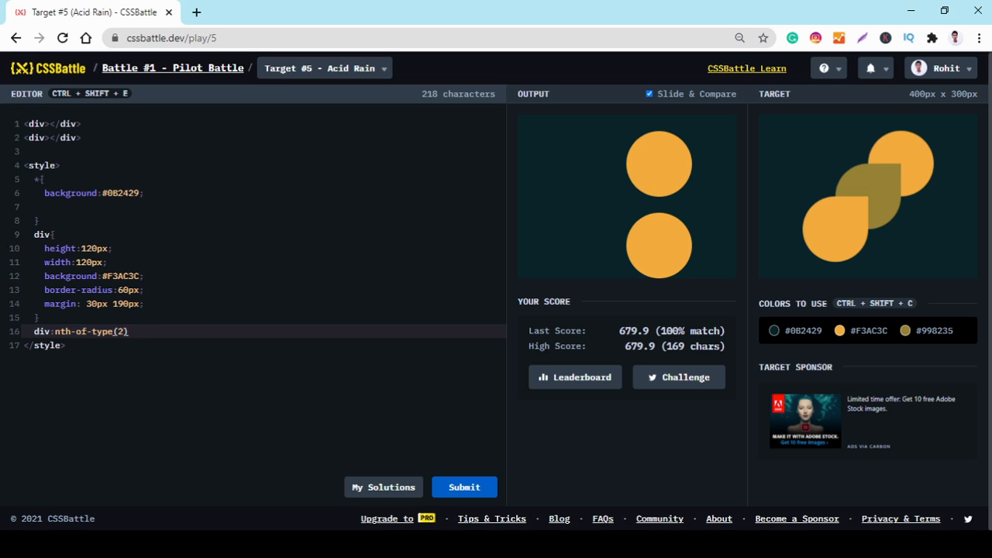
text({)
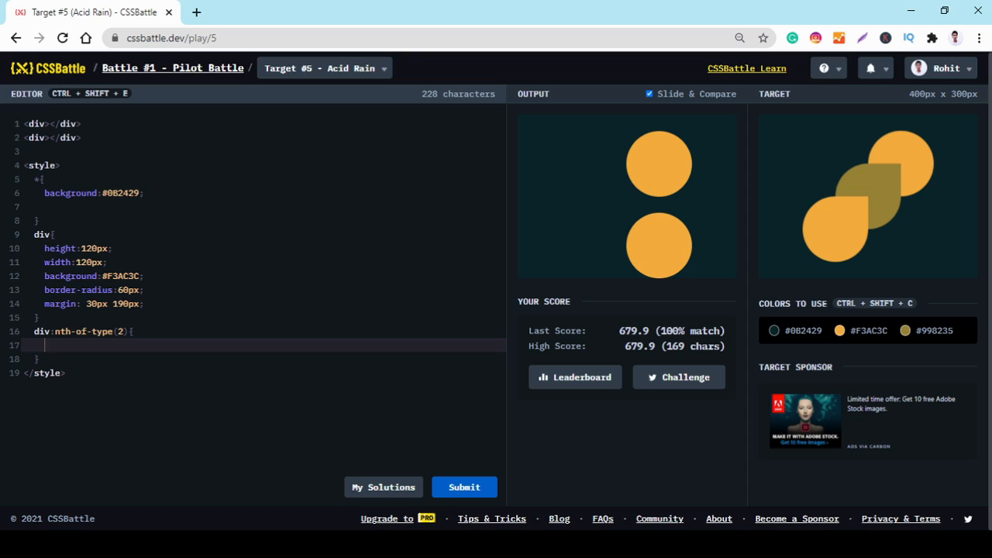
Give the second circle margin: -30px 72px so it overlaps below-left of the first.
text(margin)
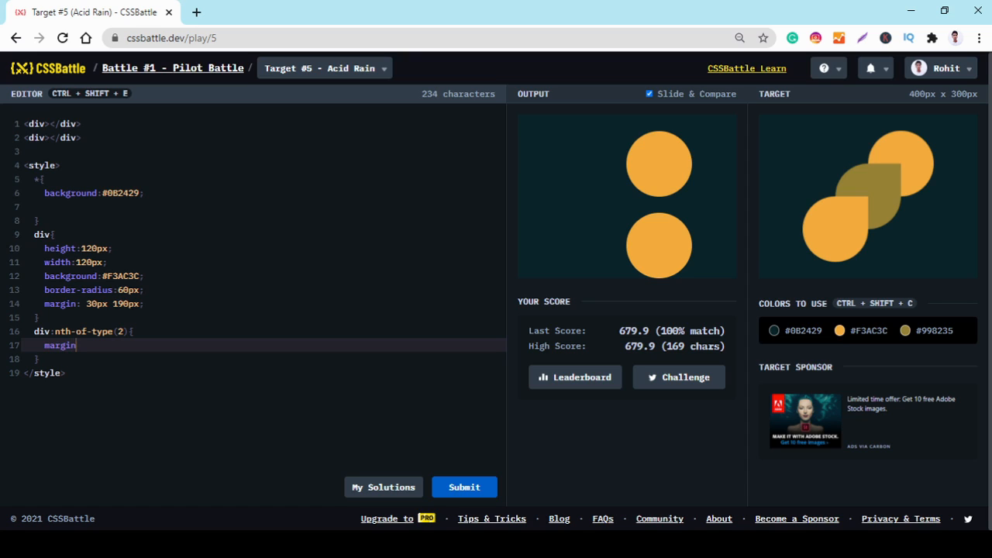
text(:)
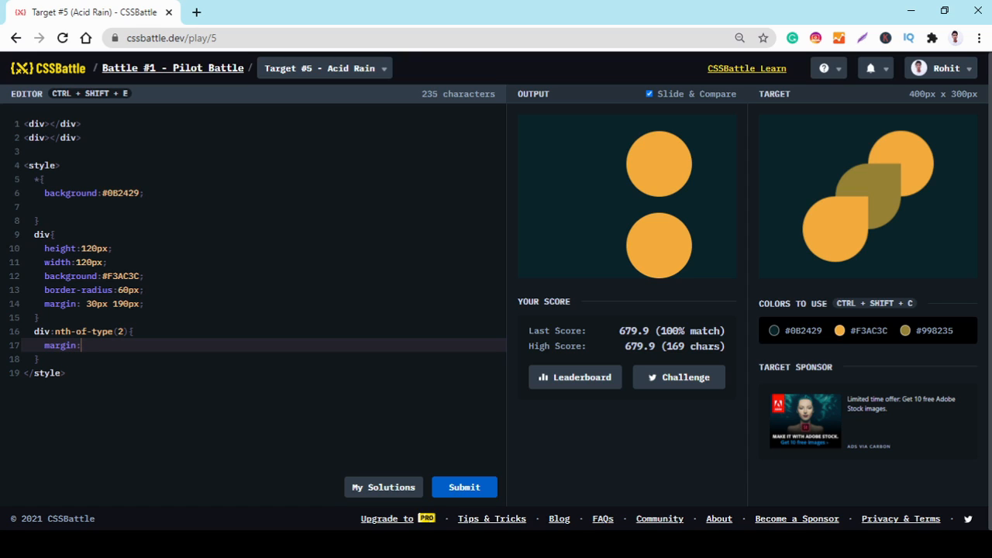
text(-30px)
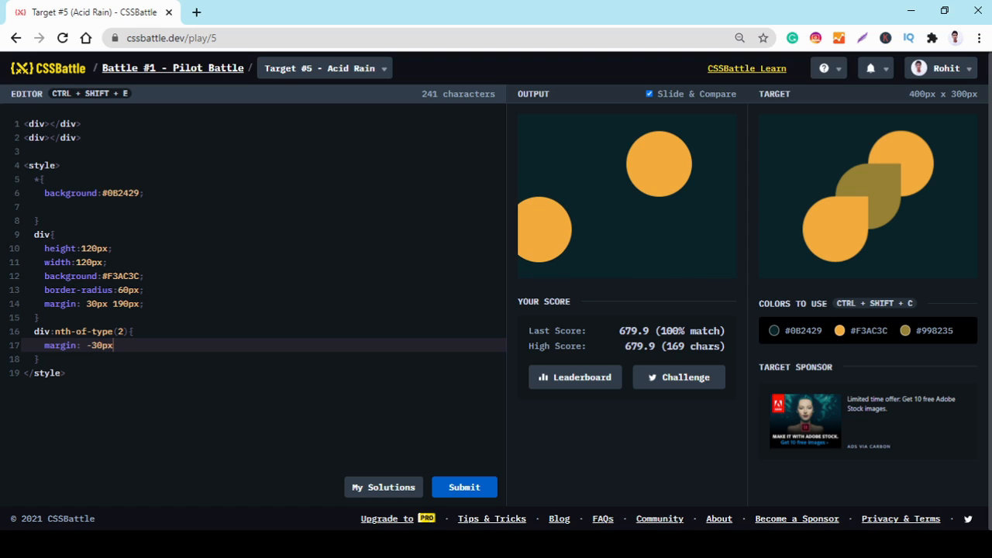
text(72px)
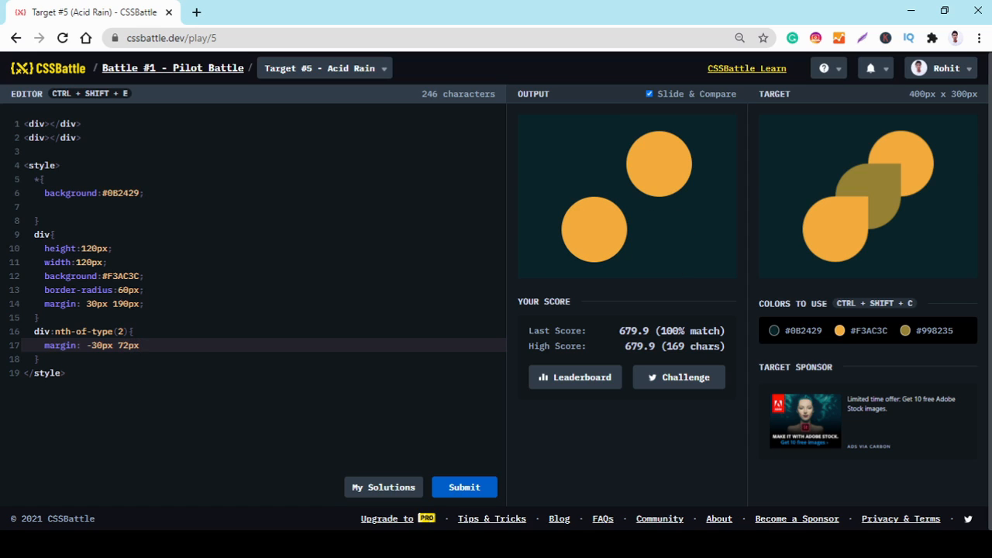
key(Enter)
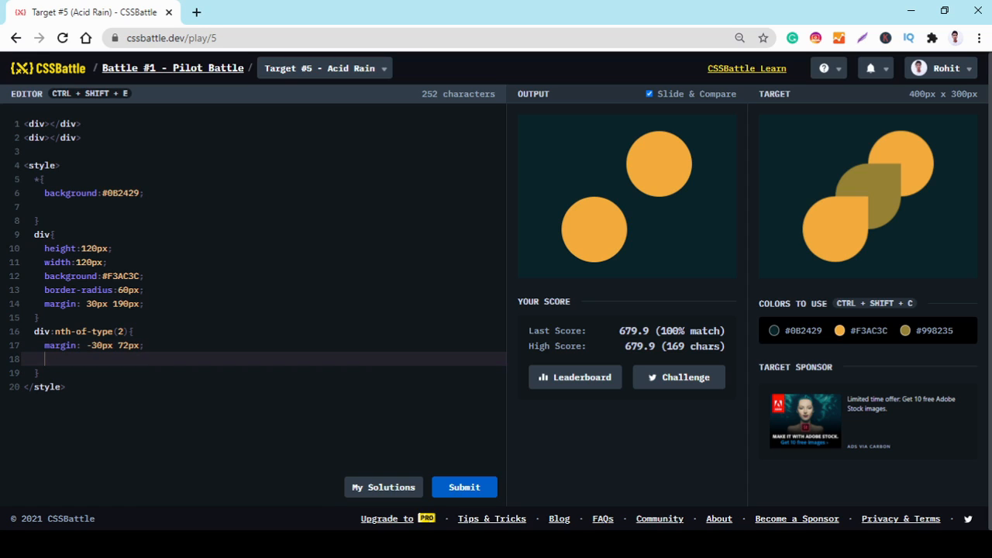
Add box-shadow: 60px -60px #998235 to the second circle for an olive overlapping circle.
text(b)
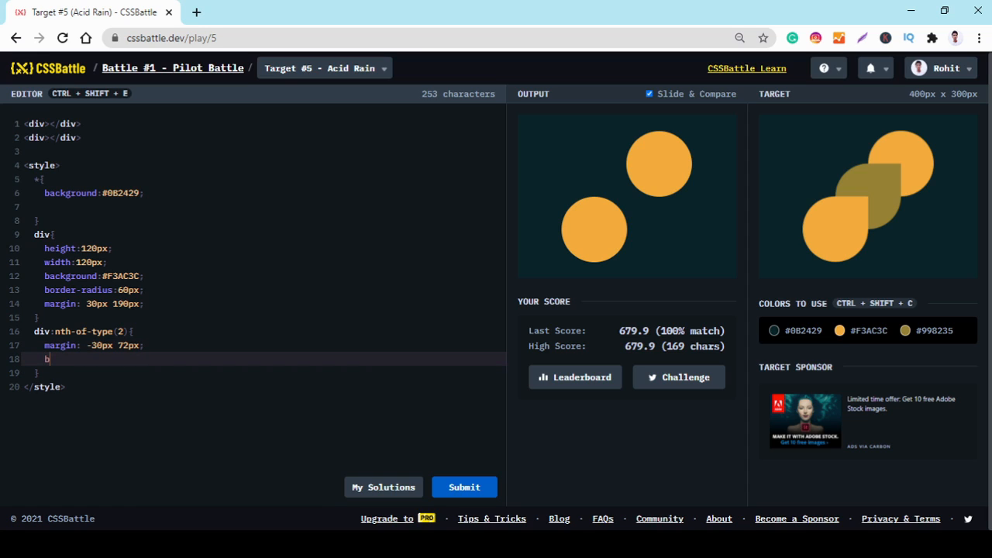
text(ox-s)
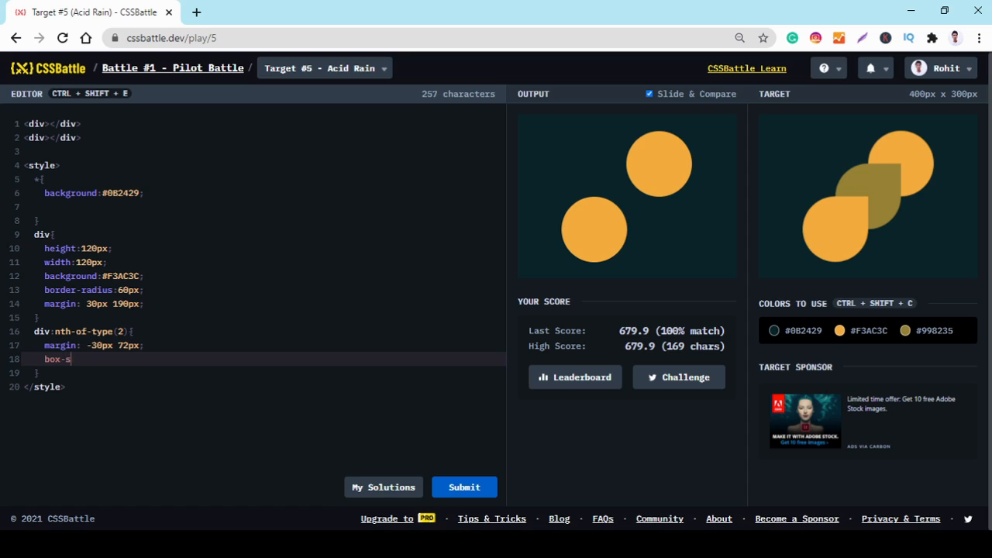
text(hadow:)
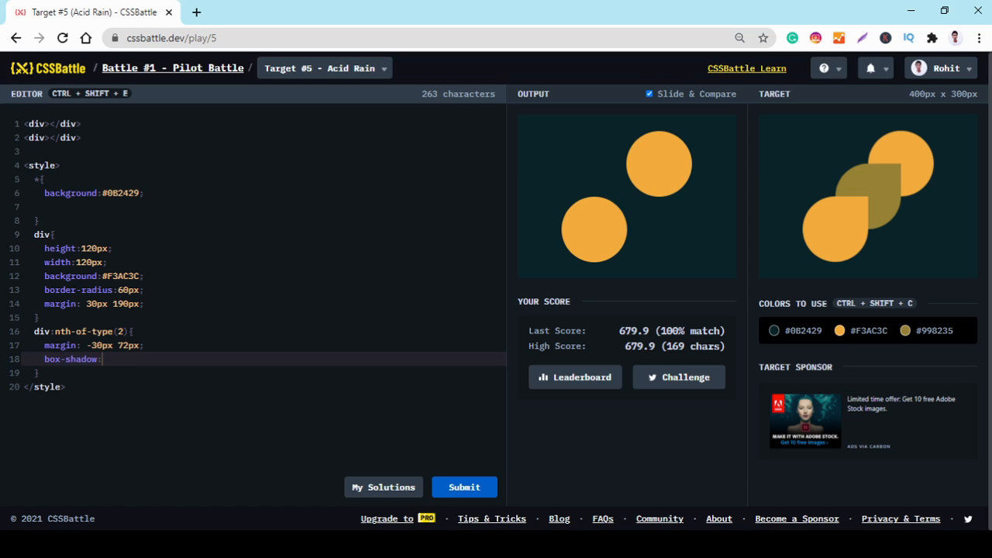
text(60px)
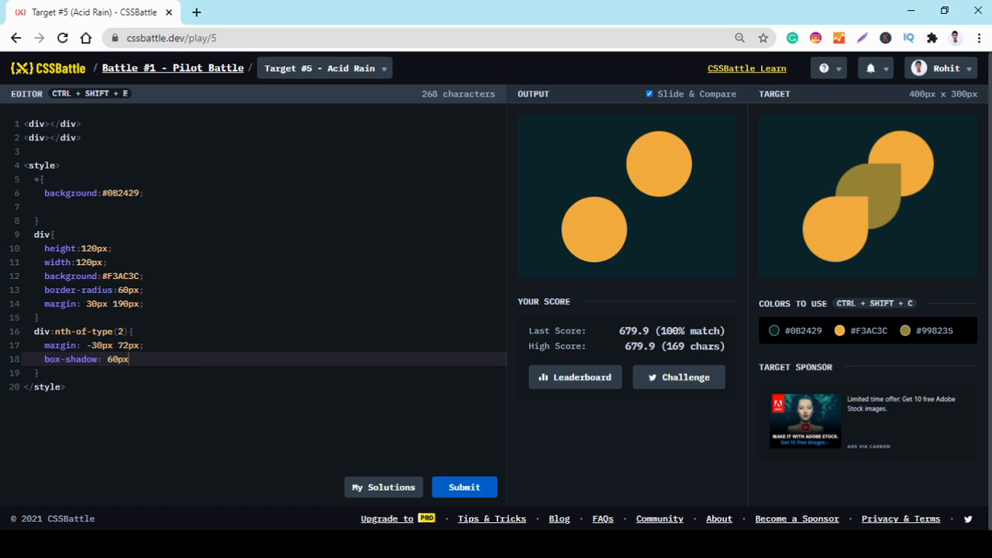
text(60p)
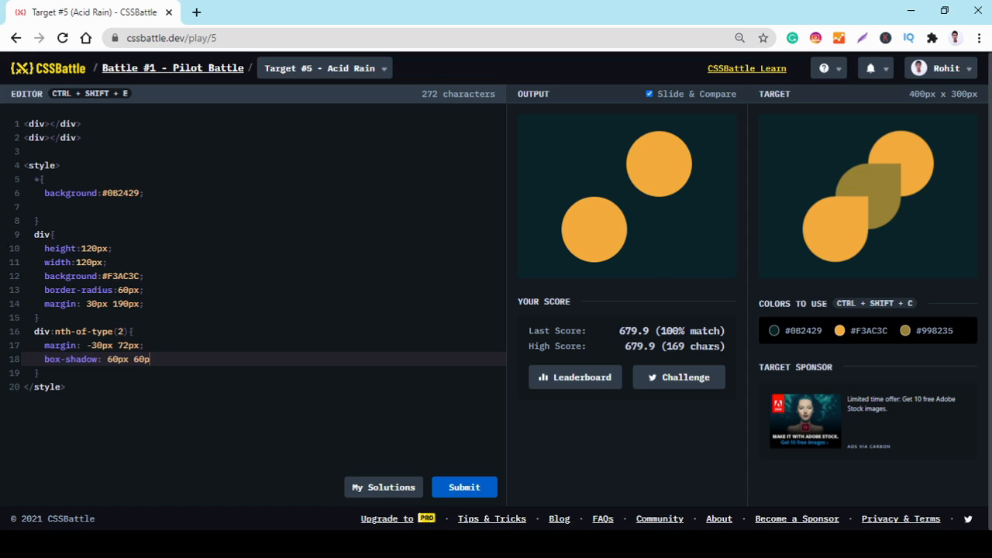
text(x)
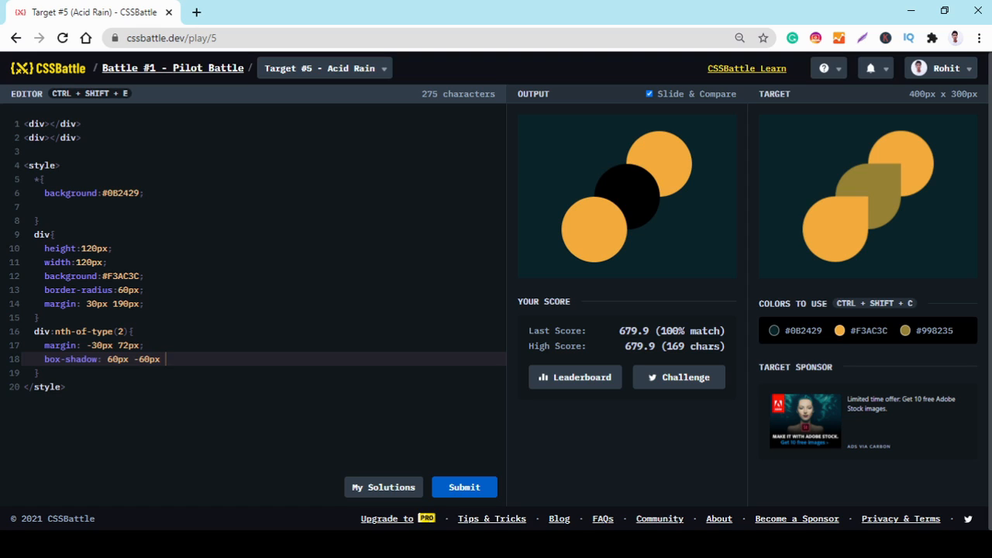
text(#998235;)
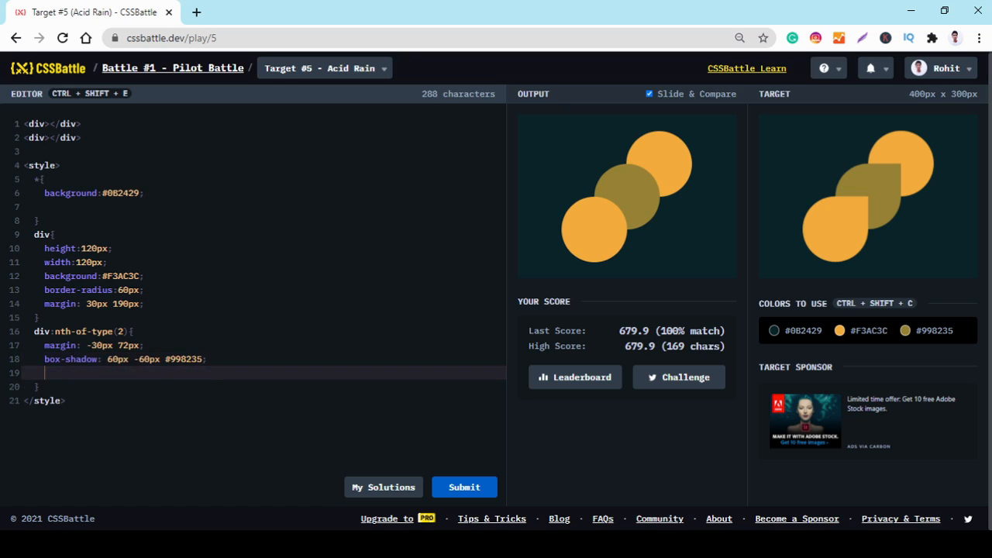
text(border-ra)
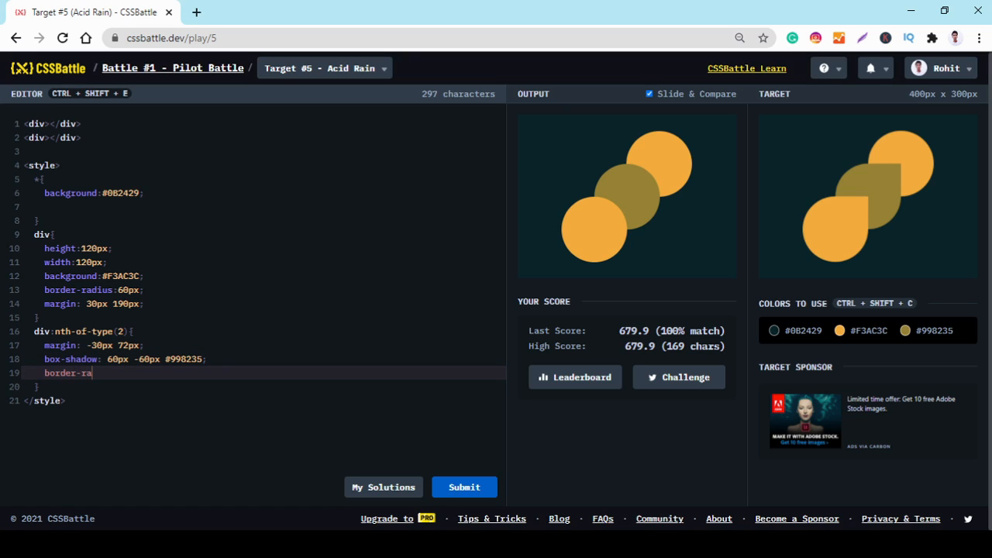
Set the second div's border-radius to 60px 0 60px 60px, making it and its shadow teardrops.
text(dius:)
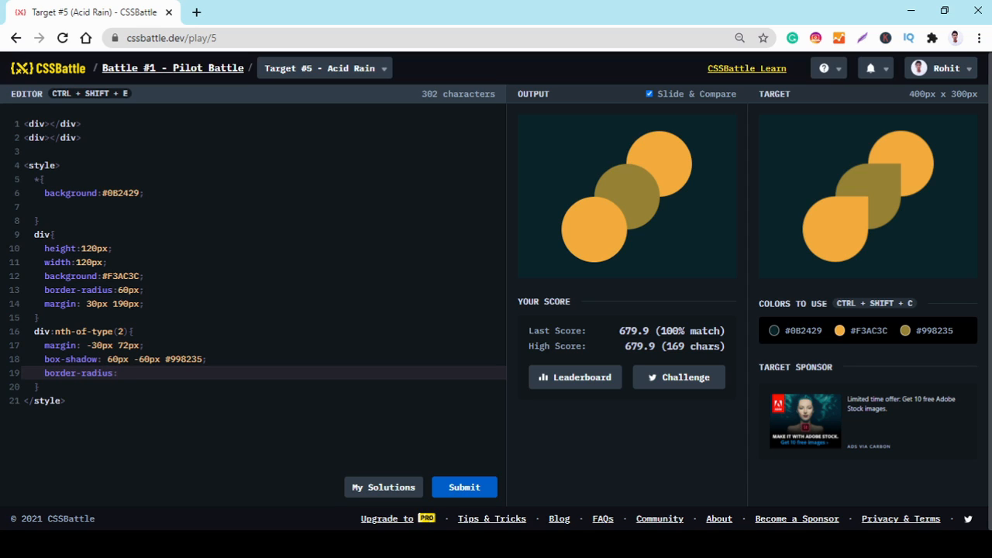
text(60)
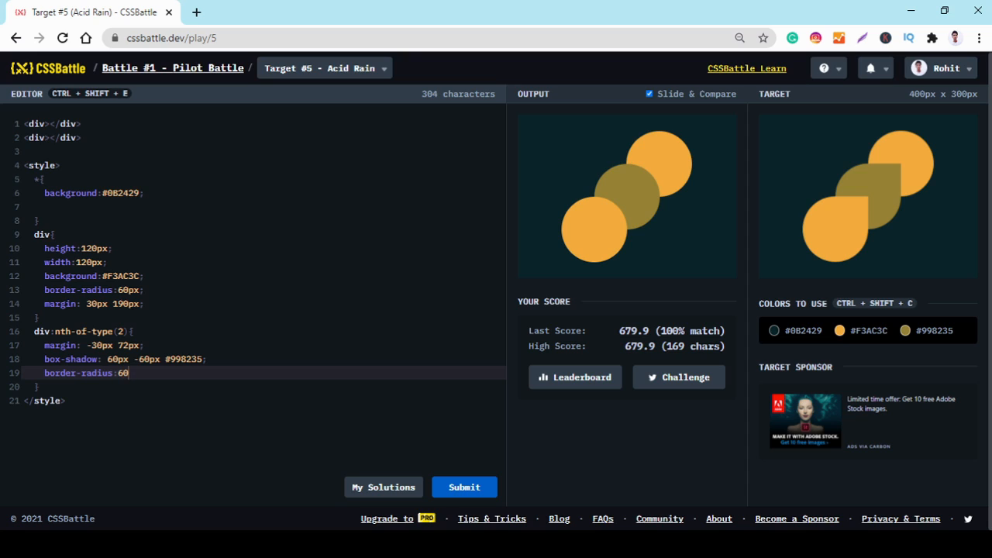
text(px)
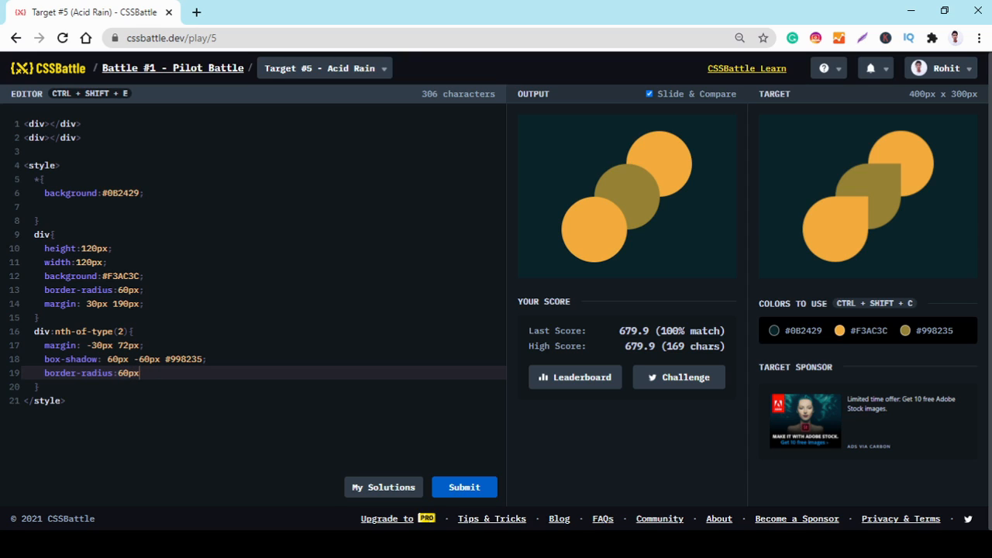
text(0)
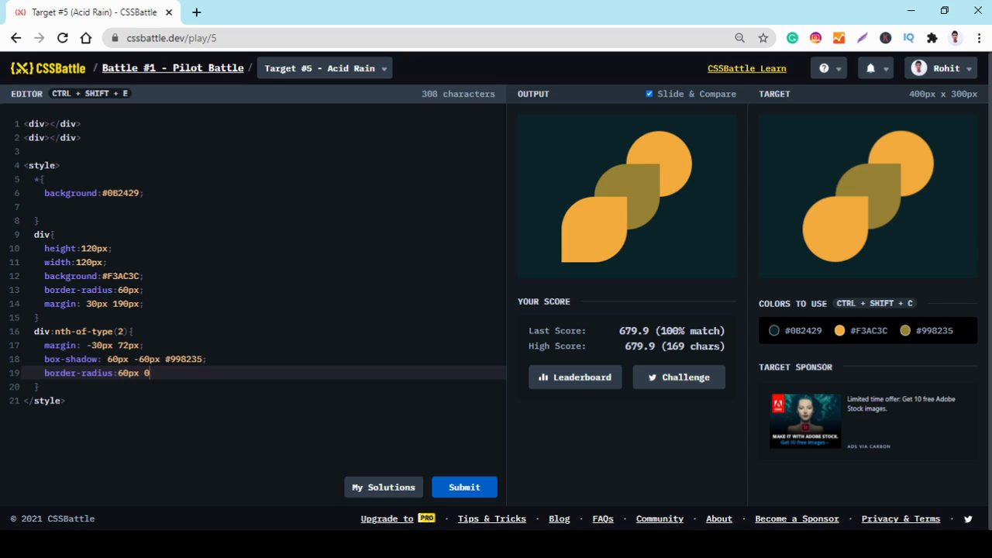
text(60px)
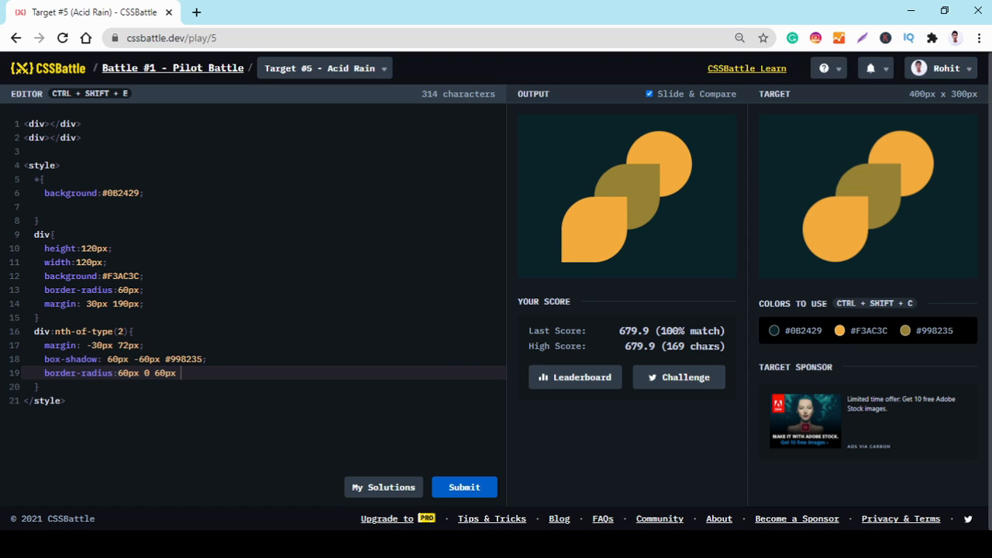
text(60px;)
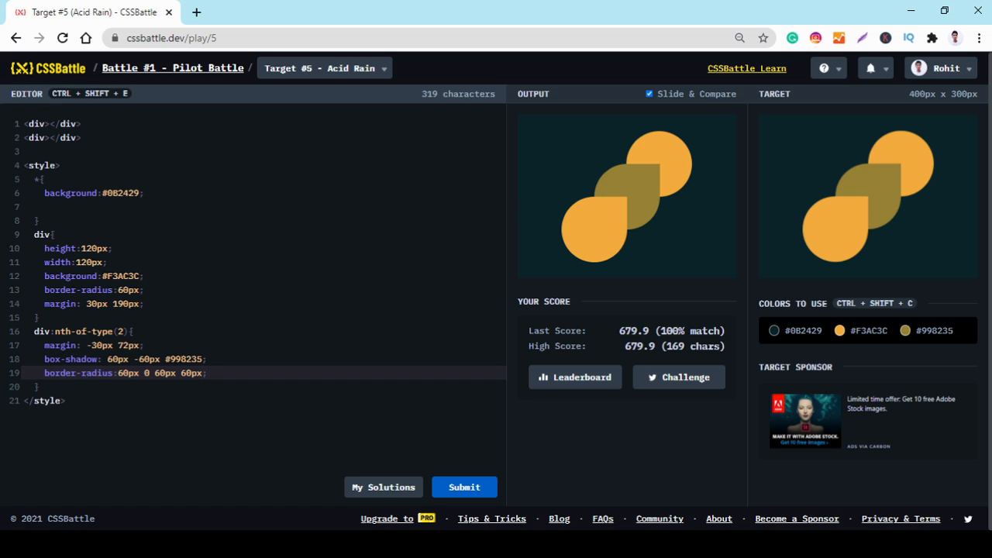
mouse_move(628, 194)
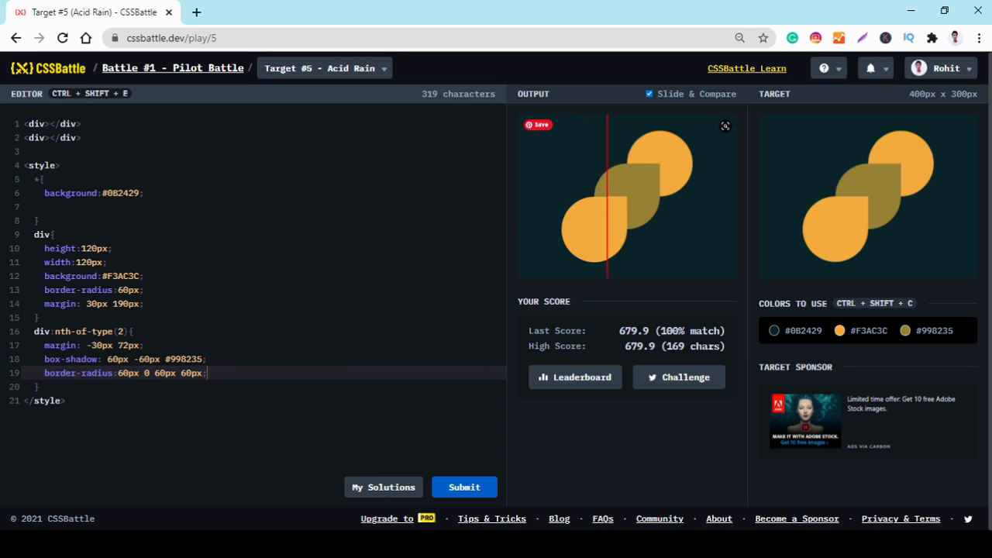
drag(608, 193, 644, 194)
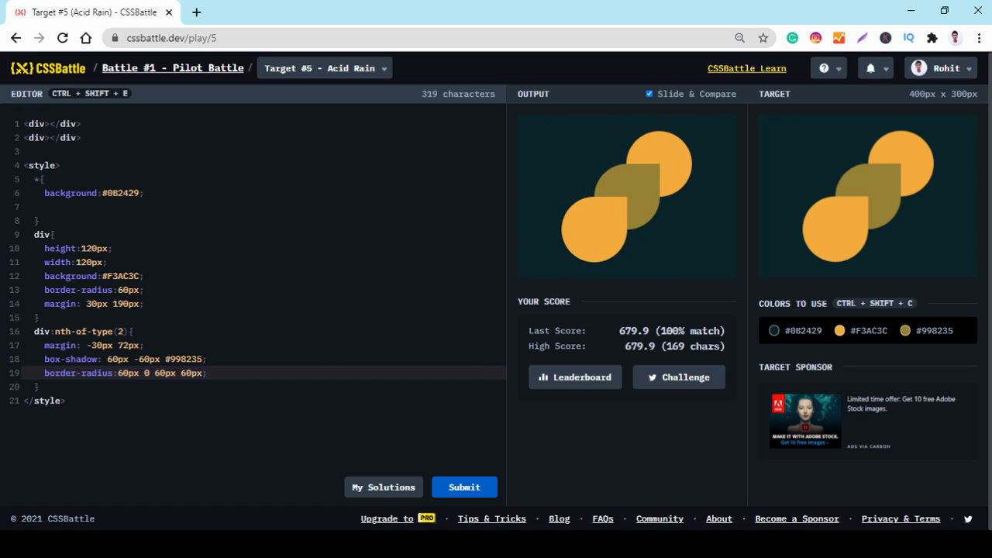
click(464, 487)
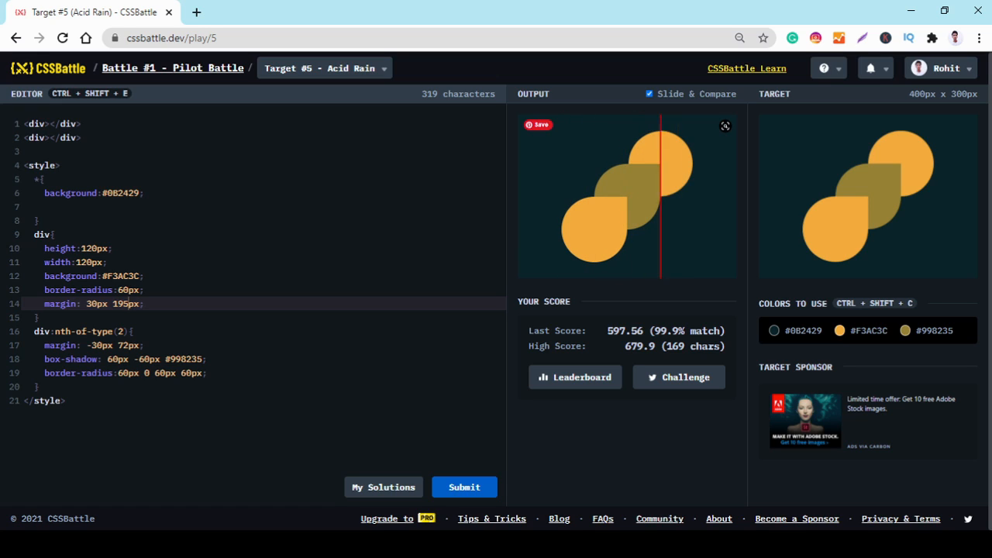
Adjust the div margin to 30px 192px and submit, scoring 619.13 at 100% match.
text(19px)
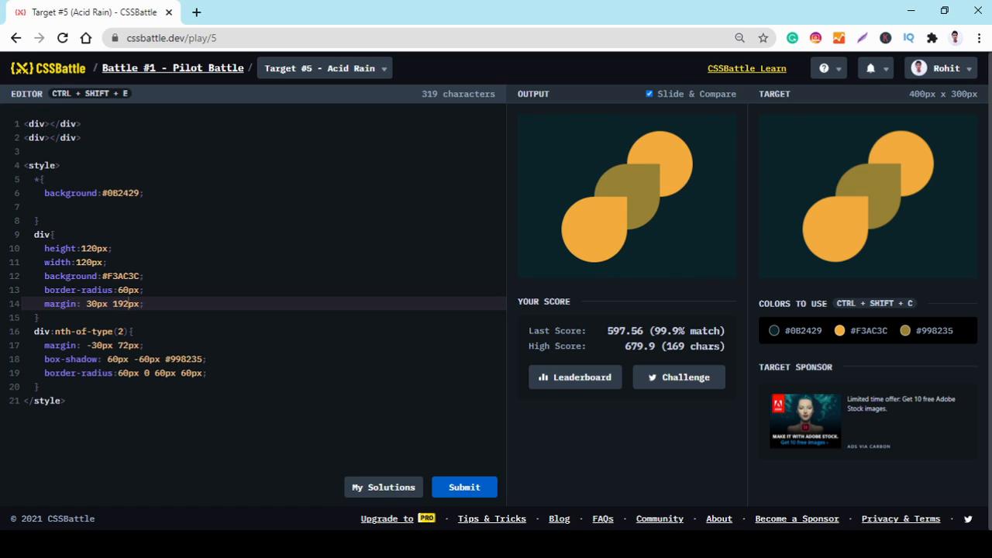
click(464, 487)
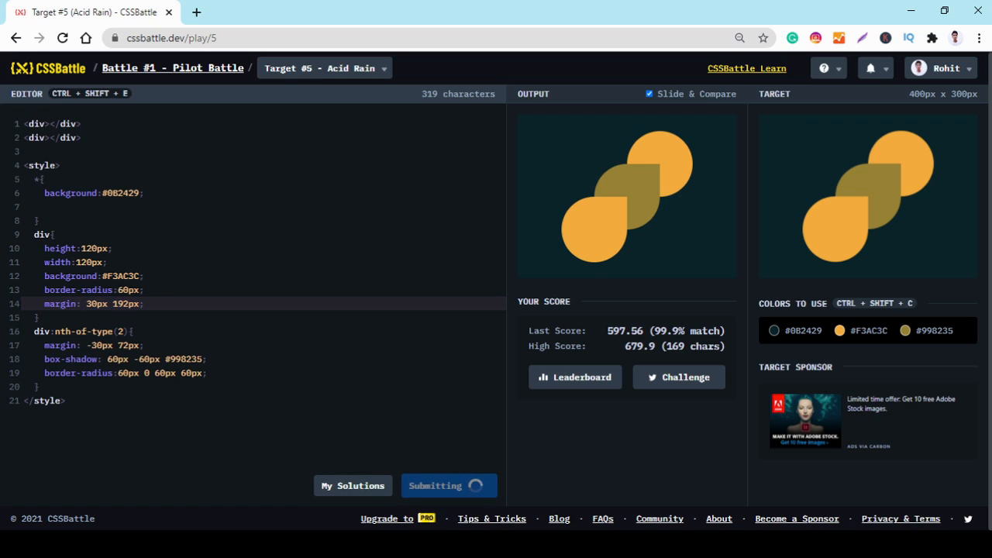
click(448, 487)
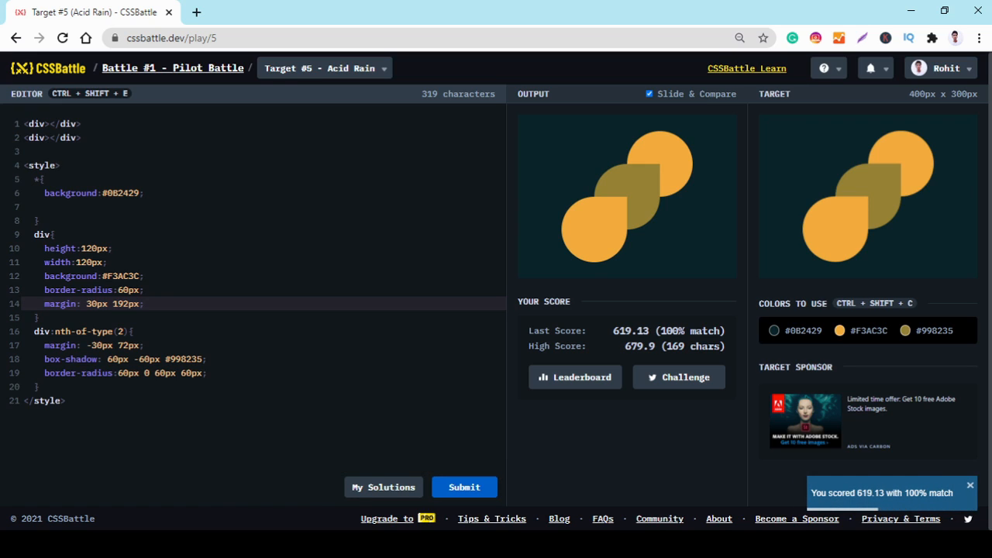